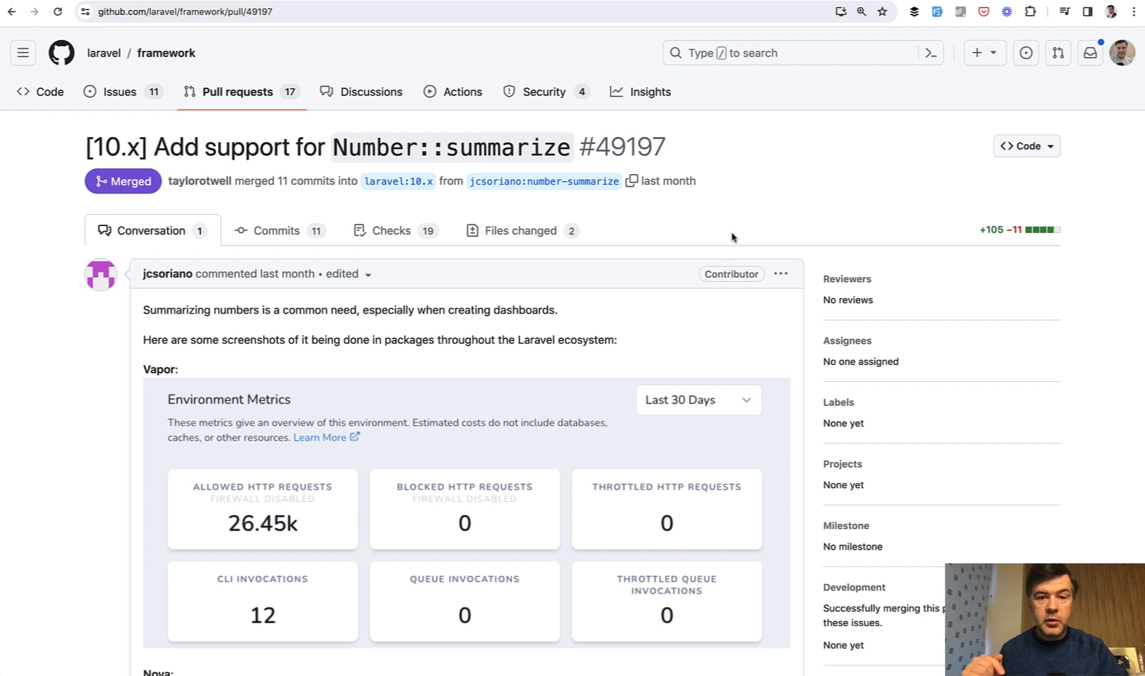
pyautogui.moveTo(197, 300)
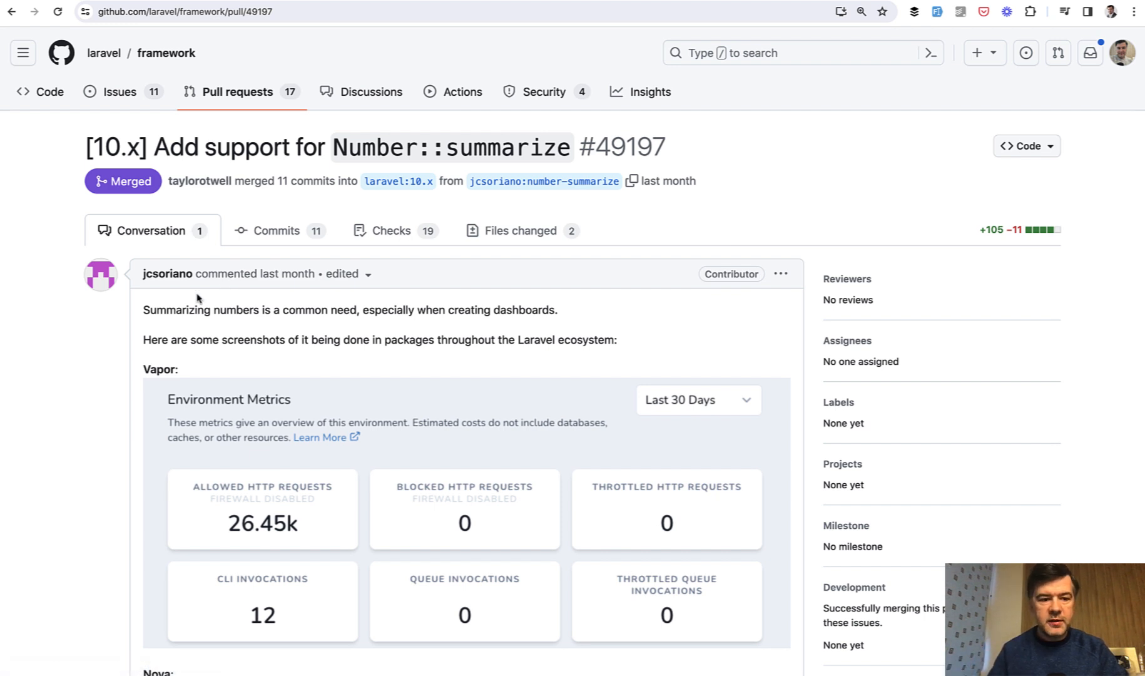
pyautogui.moveTo(168, 273)
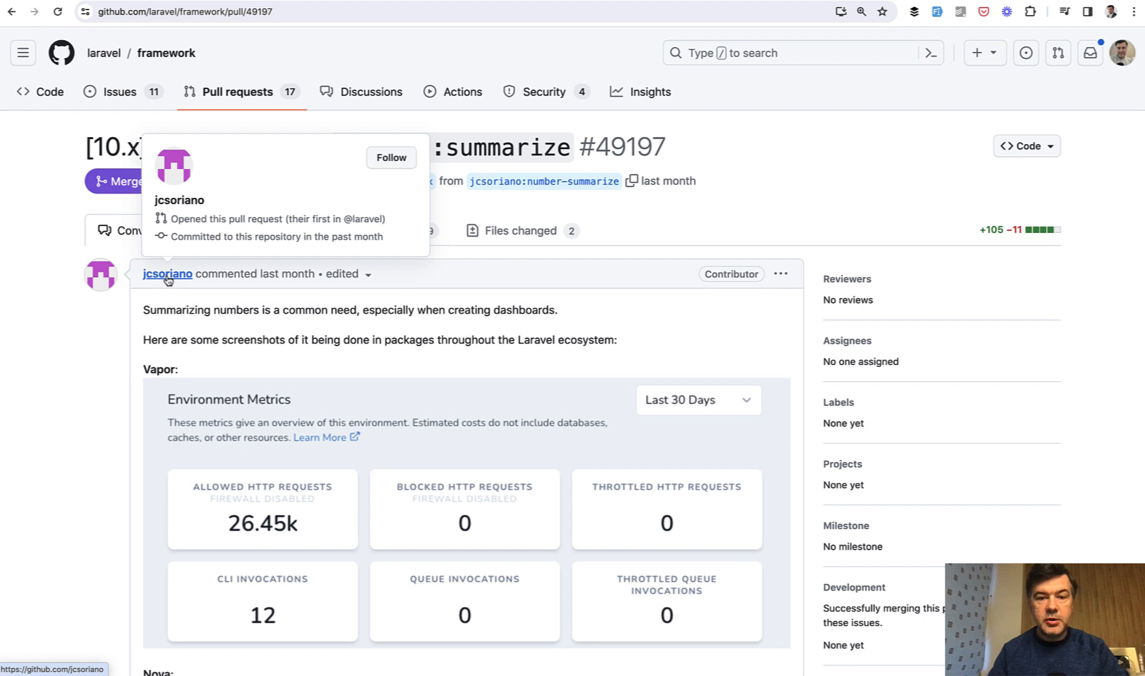
pyautogui.moveTo(59, 459)
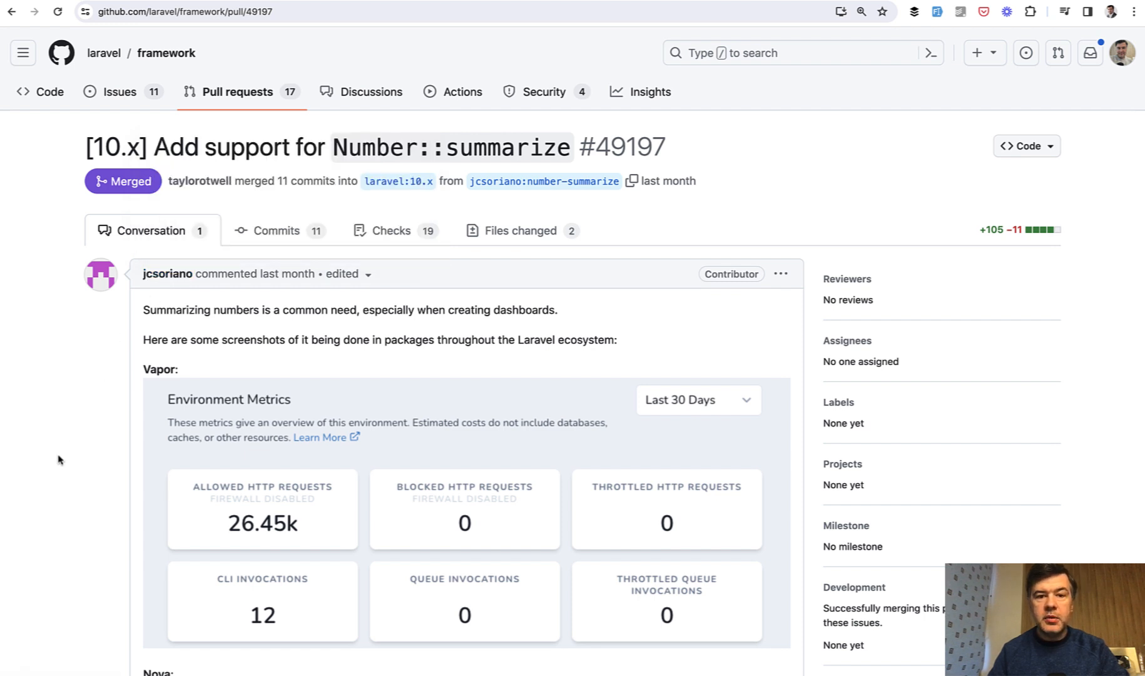
# Step: Review the Number::abbreviate examples in the Laravel docs page
pyautogui.scroll(-3)
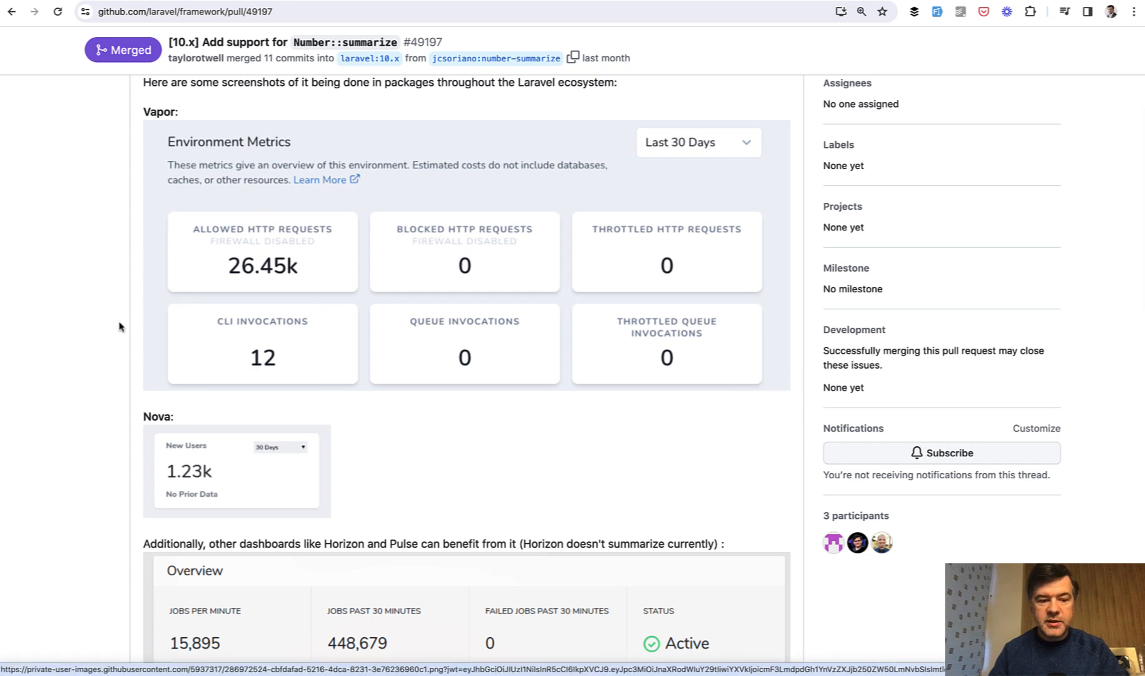
pyautogui.scroll(-3)
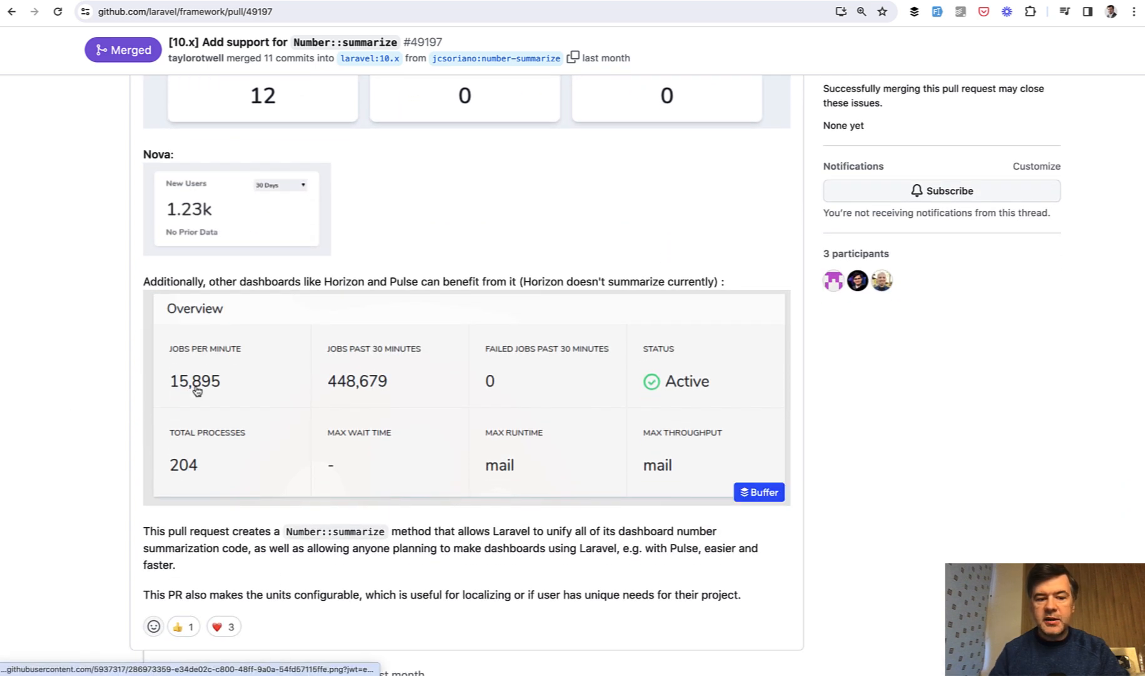
pyautogui.moveTo(161, 392)
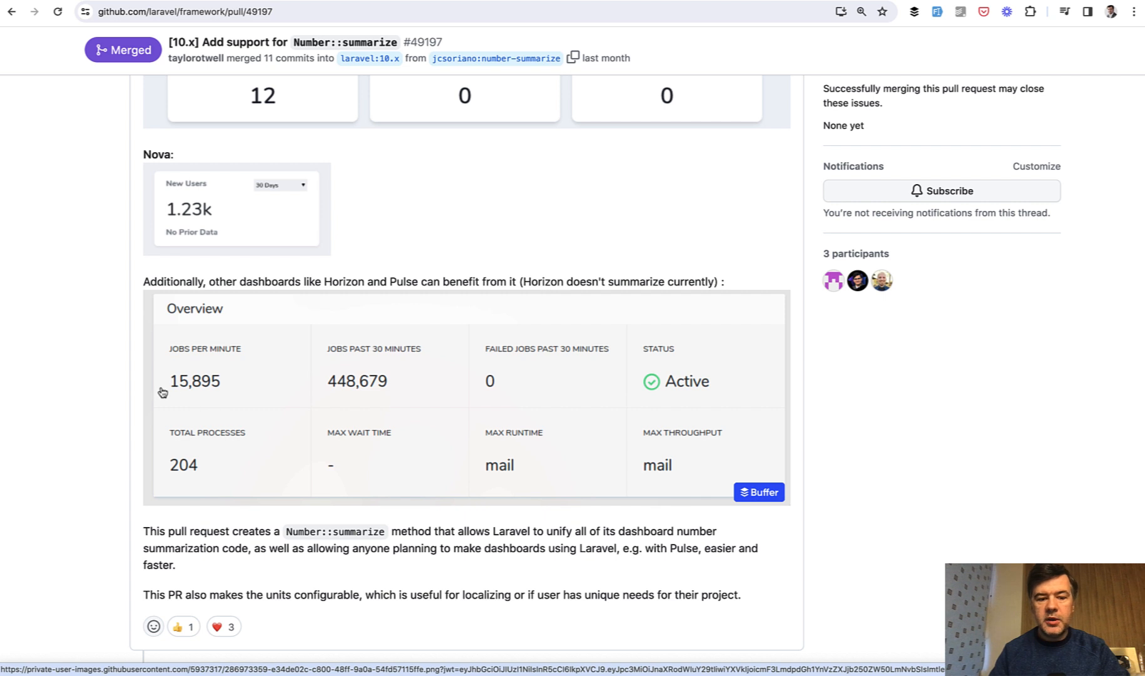
pyautogui.moveTo(199, 390)
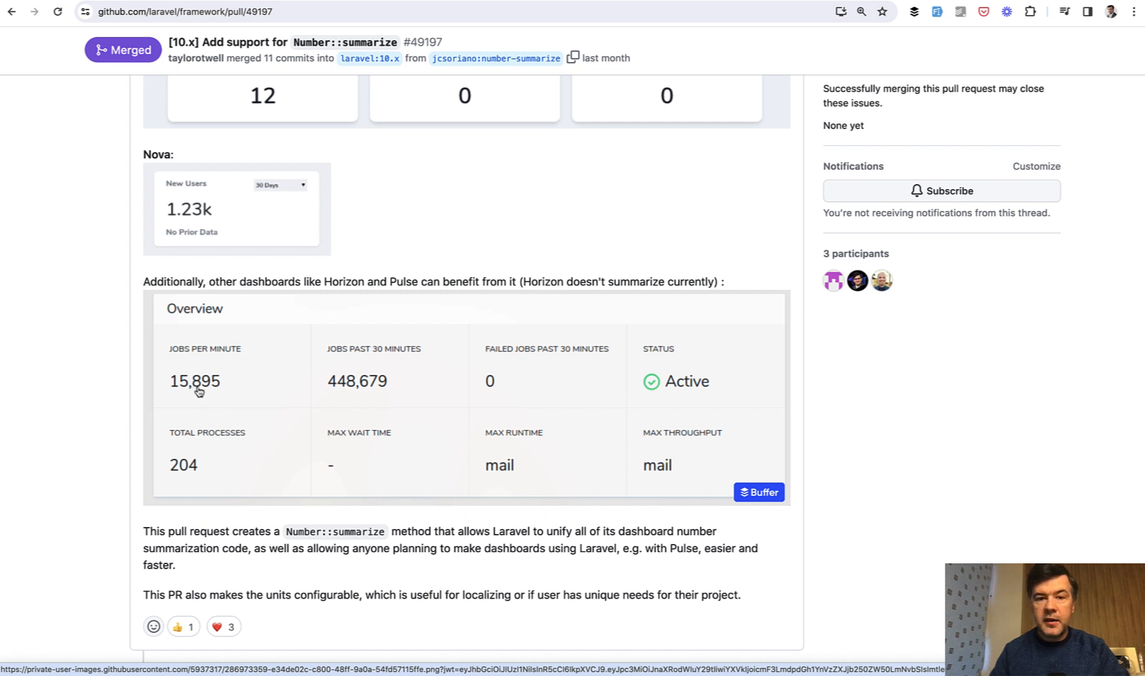
pyautogui.moveTo(390, 422)
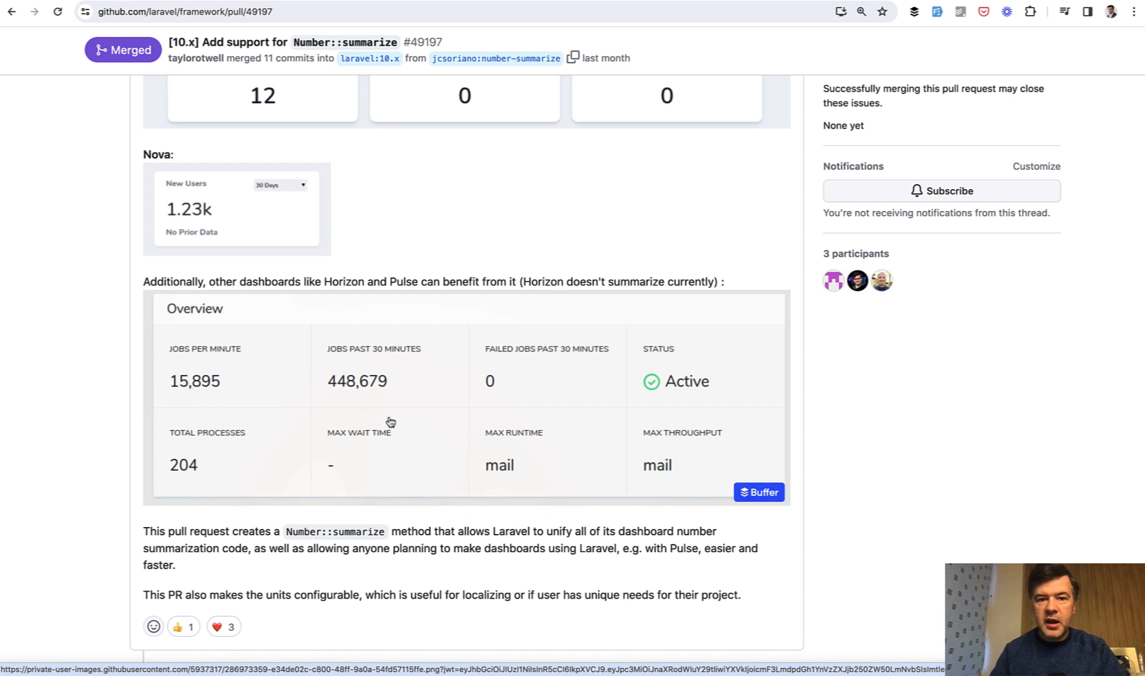
pyautogui.scroll(3)
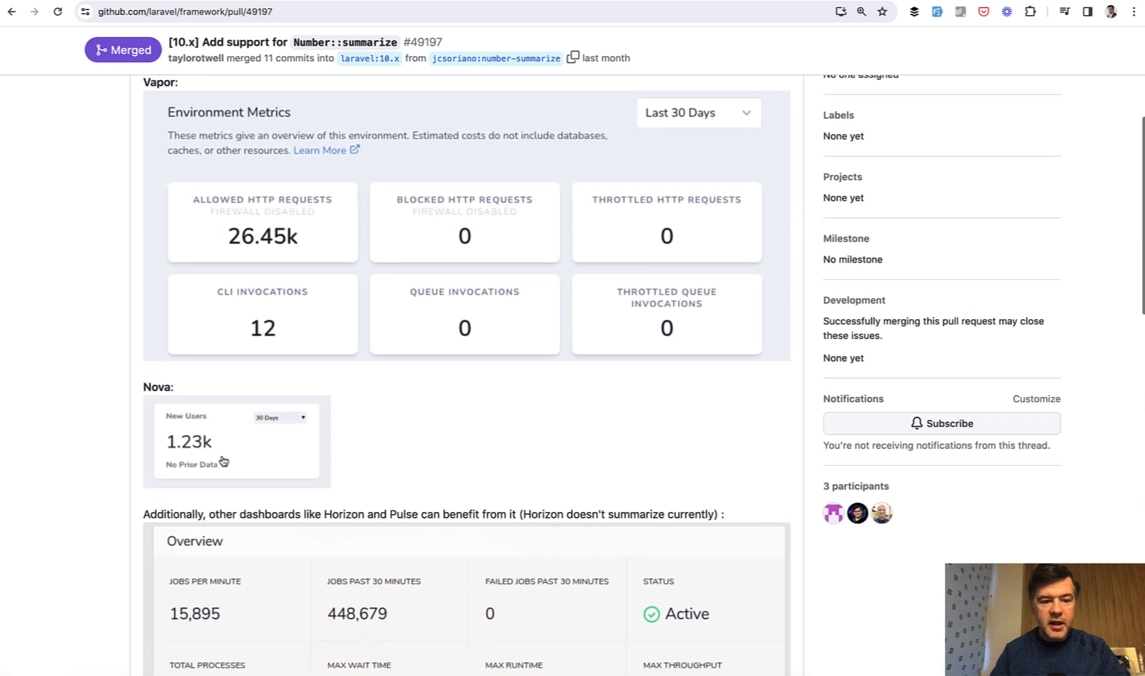
pyautogui.moveTo(101, 386)
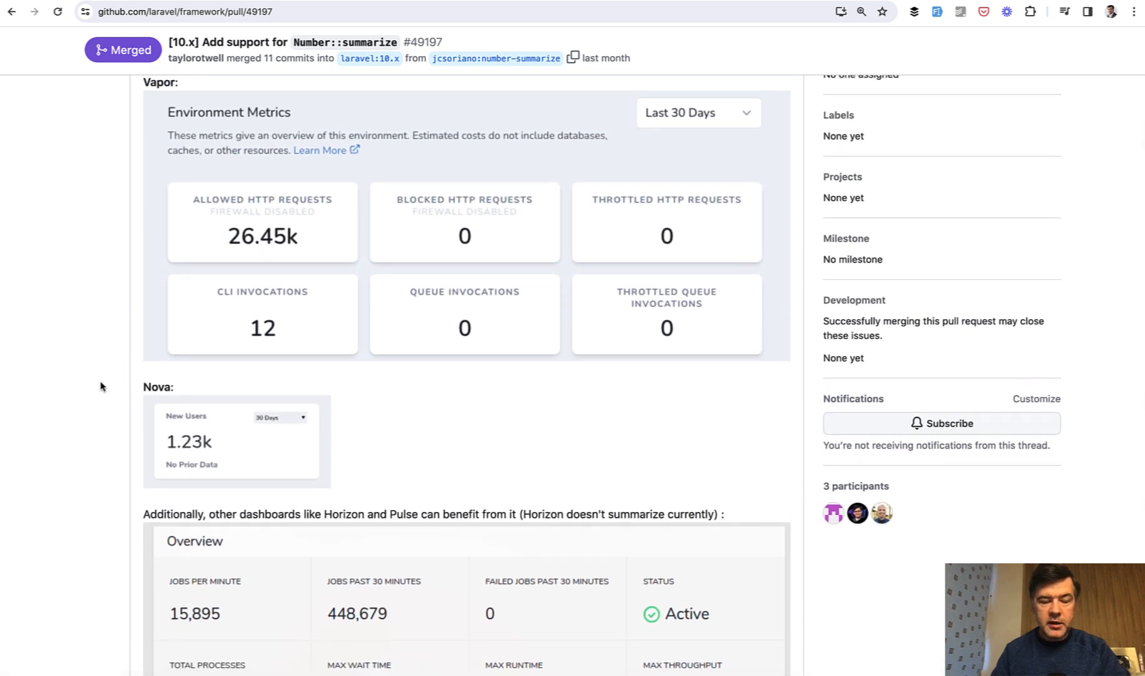
pyautogui.scroll(3)
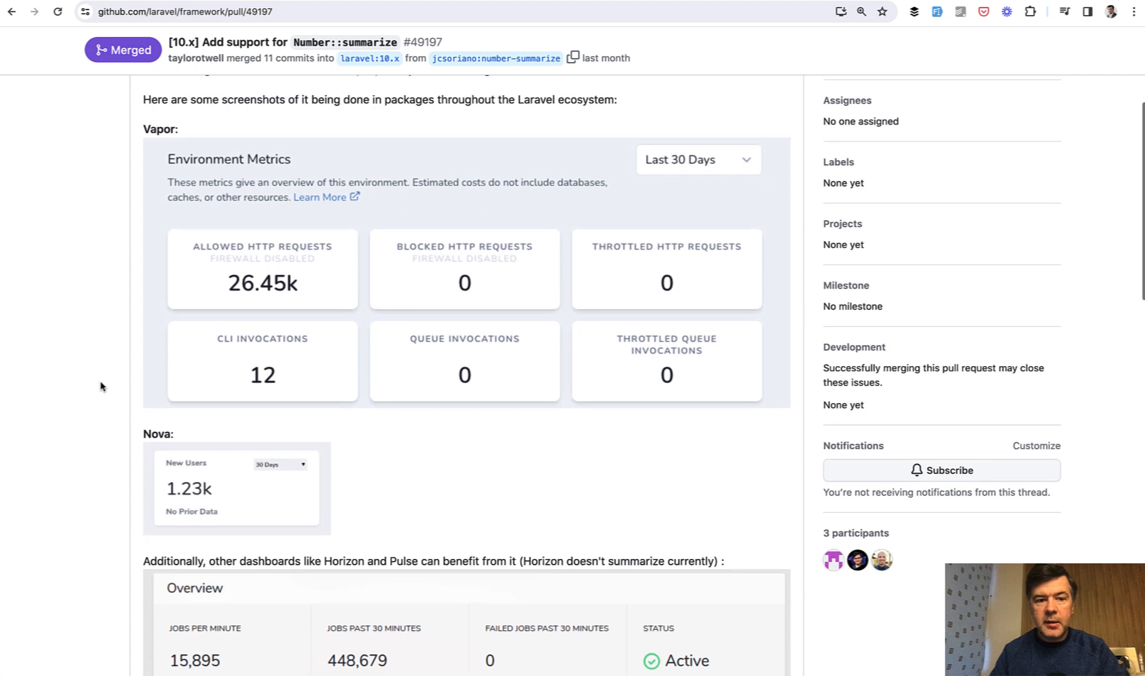
pyautogui.scroll(3)
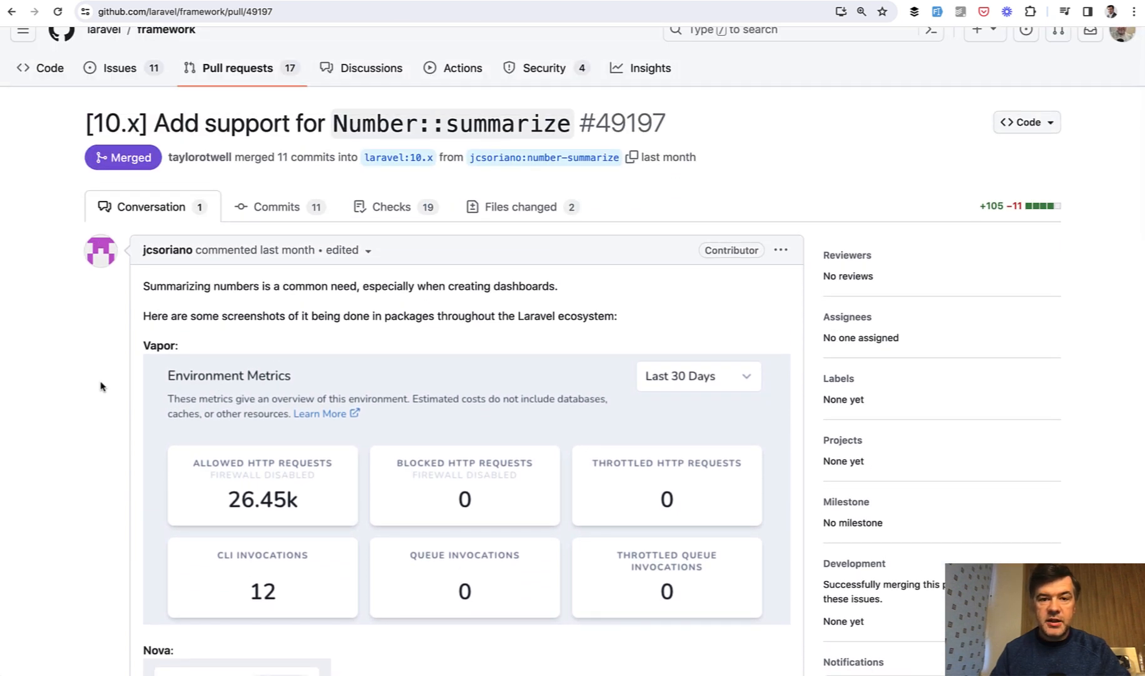
pyautogui.moveTo(76, 435)
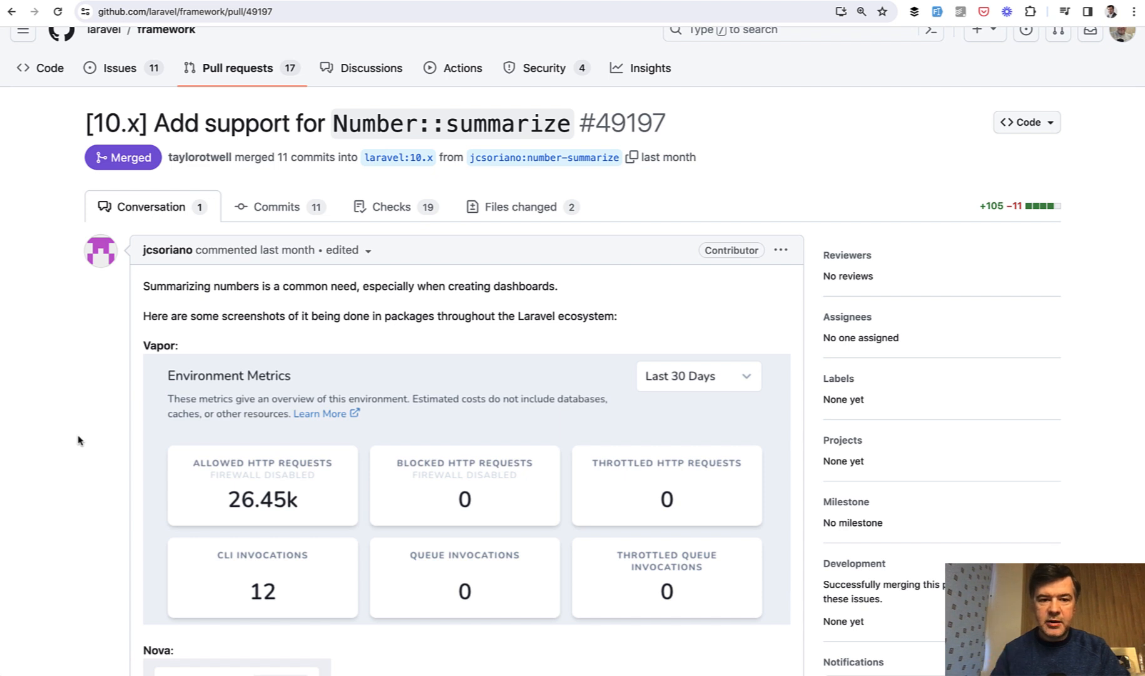
pyautogui.moveTo(388, 307)
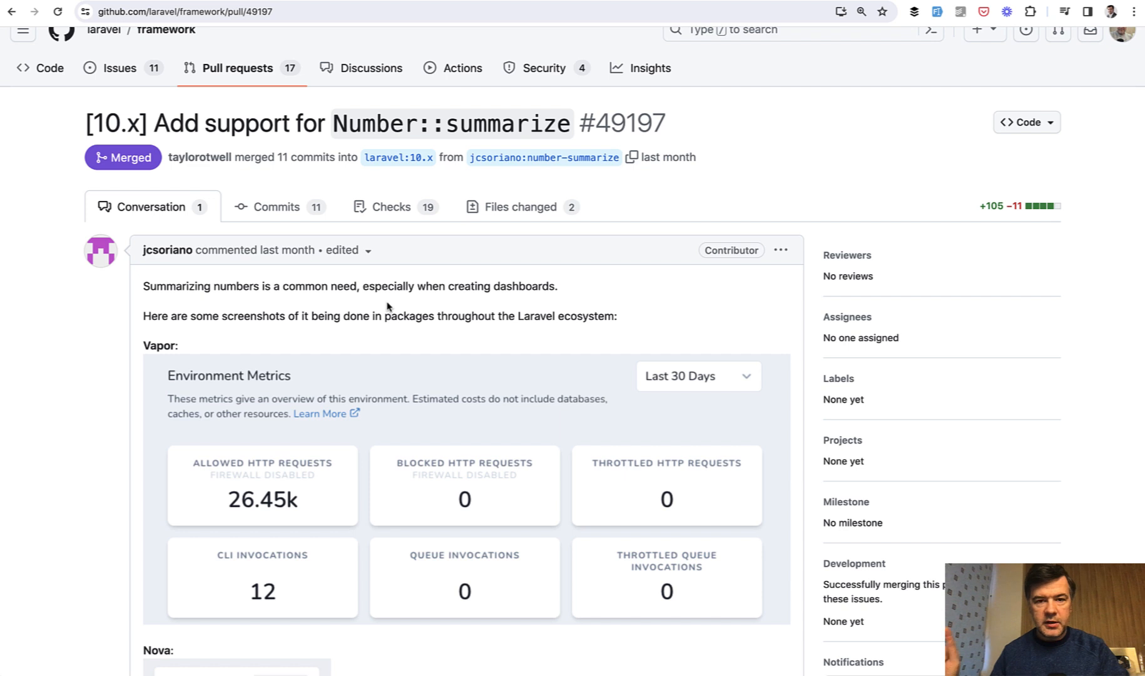
pyautogui.moveTo(523, 322)
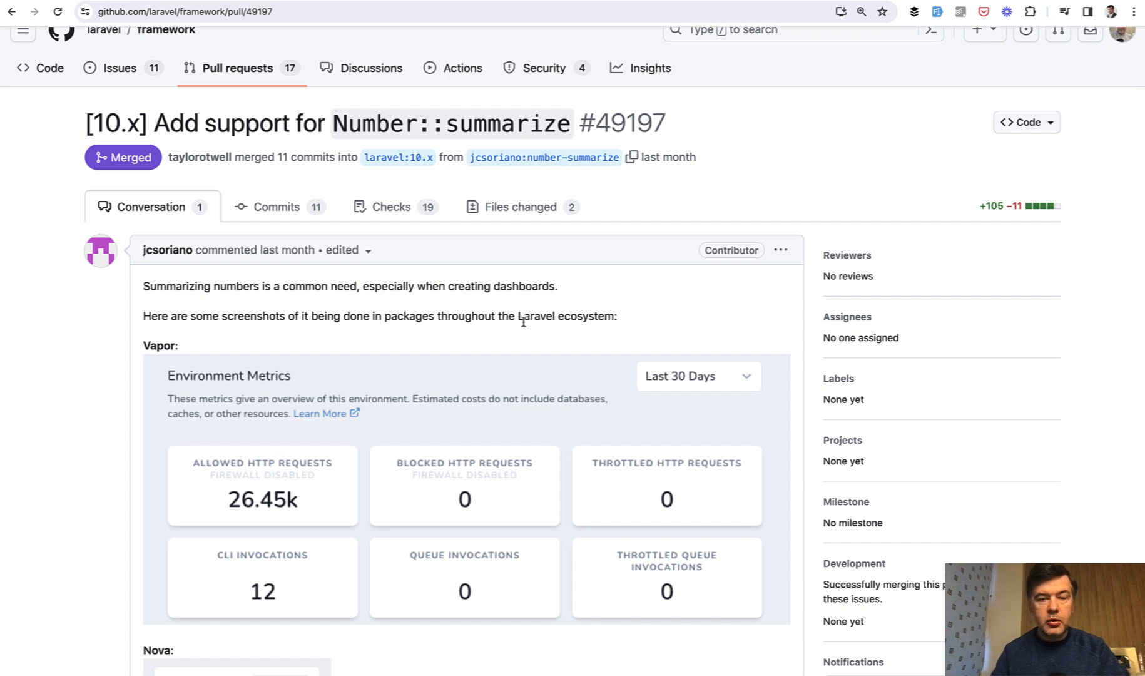
pyautogui.moveTo(522, 322)
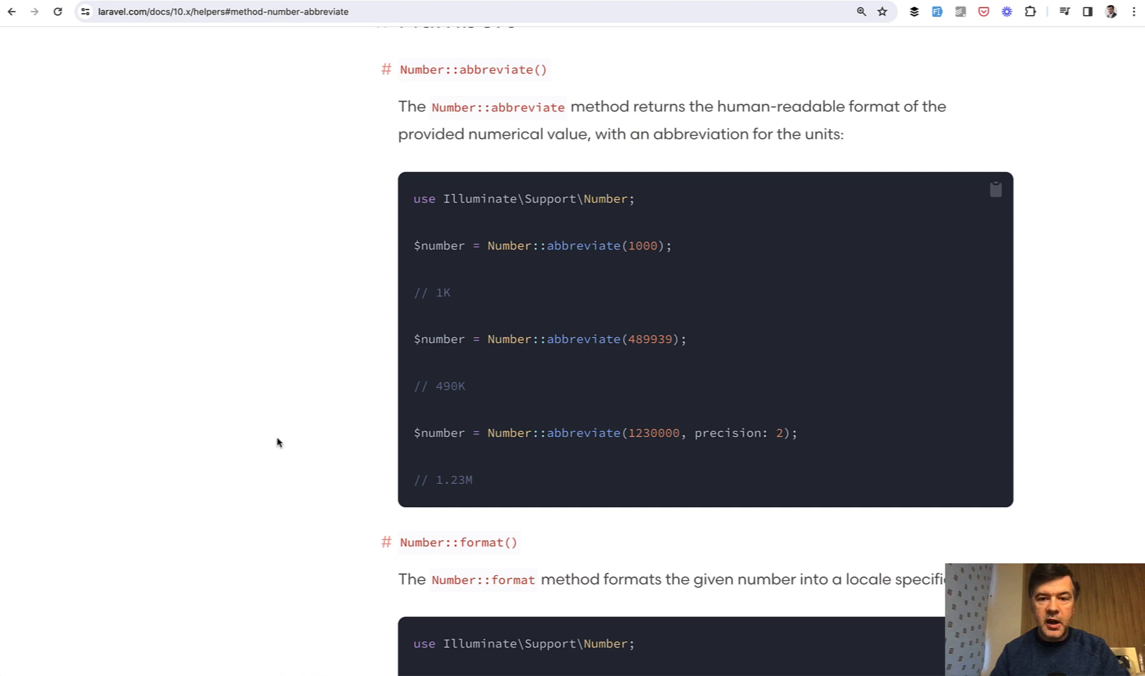
pyautogui.moveTo(295, 385)
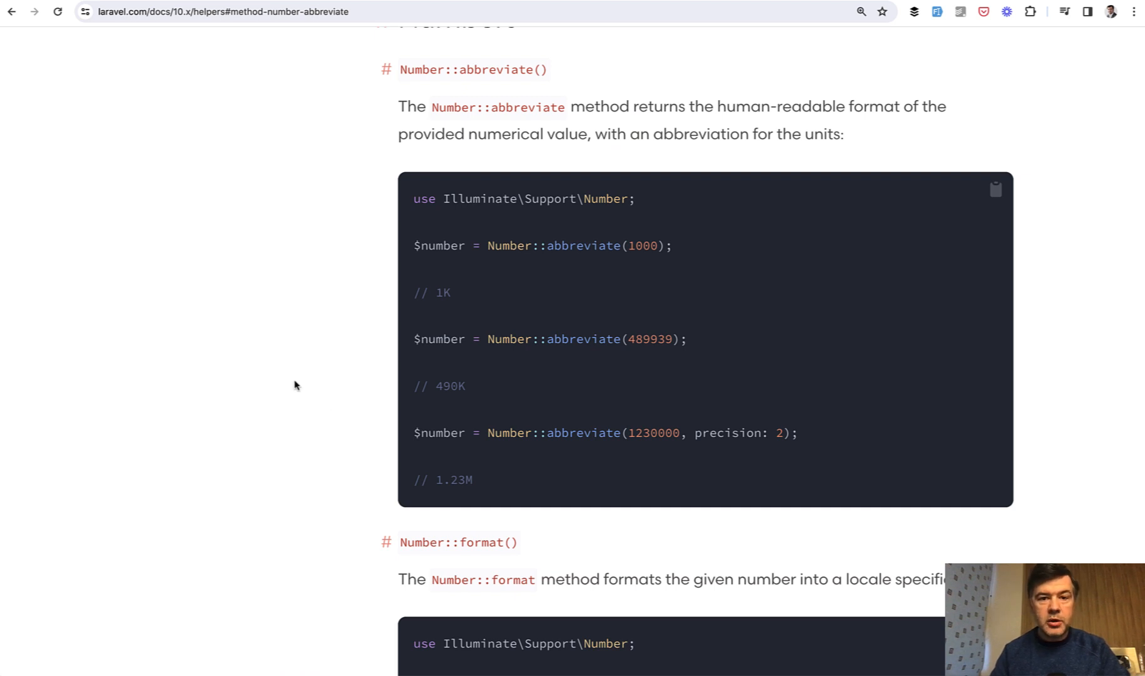
pyautogui.moveTo(510, 38)
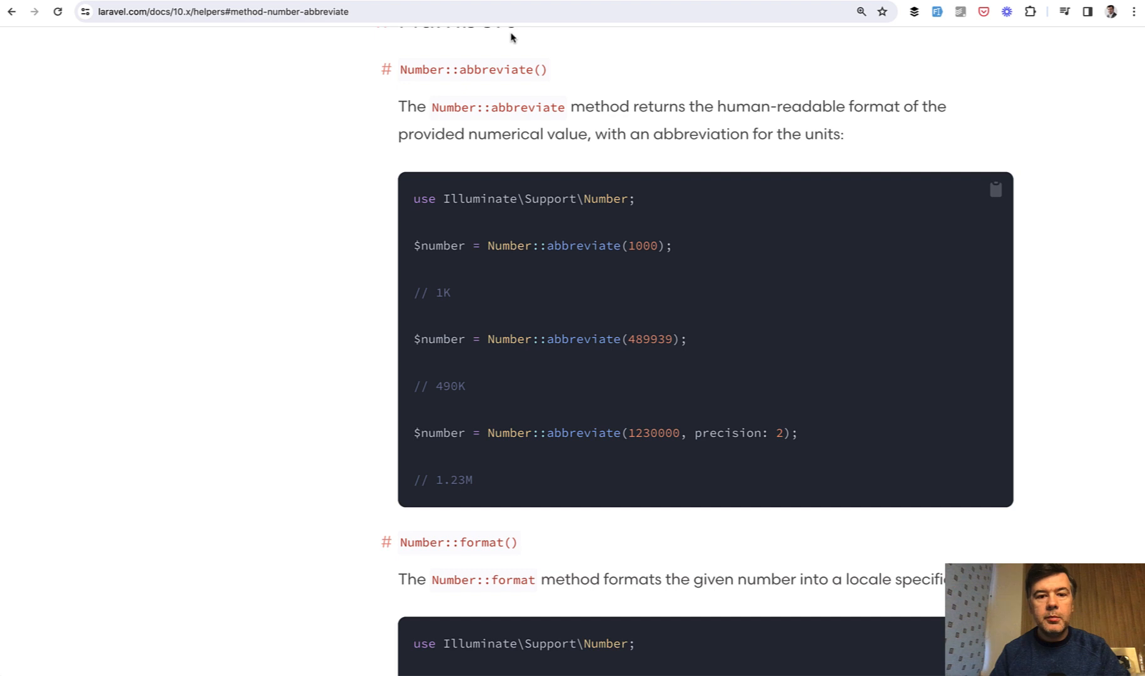
pyautogui.moveTo(557, 128)
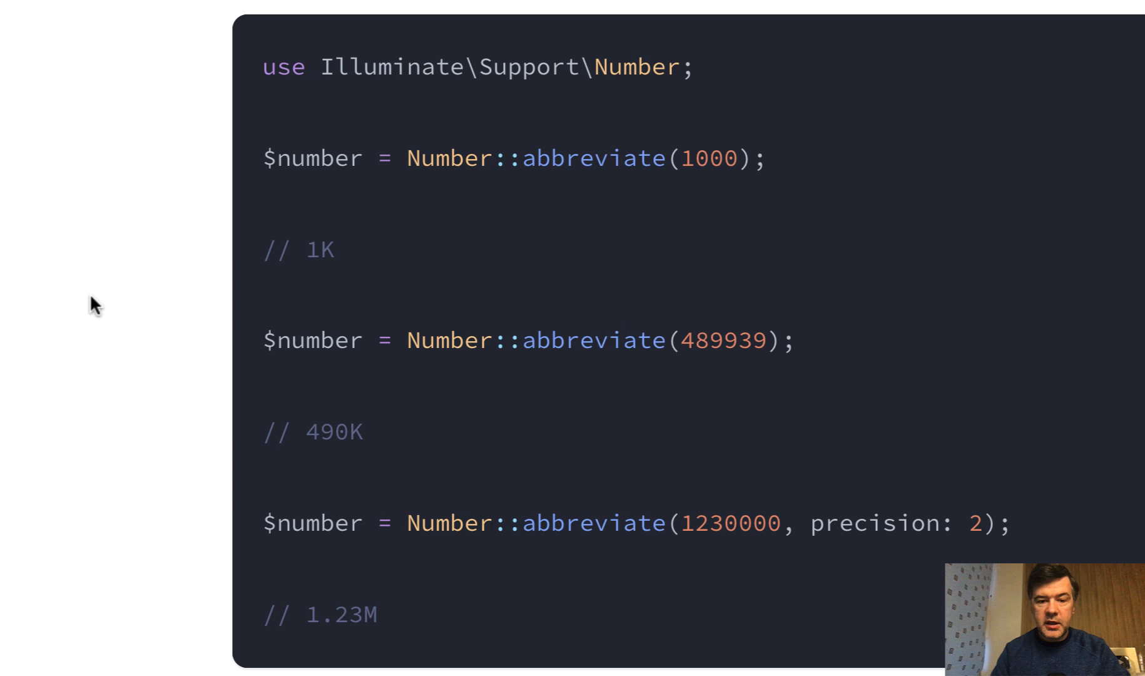
# Step: Switch to the GitHub pull request and view its Files changed diff of Number.php
pyautogui.doubleClick(310, 250)
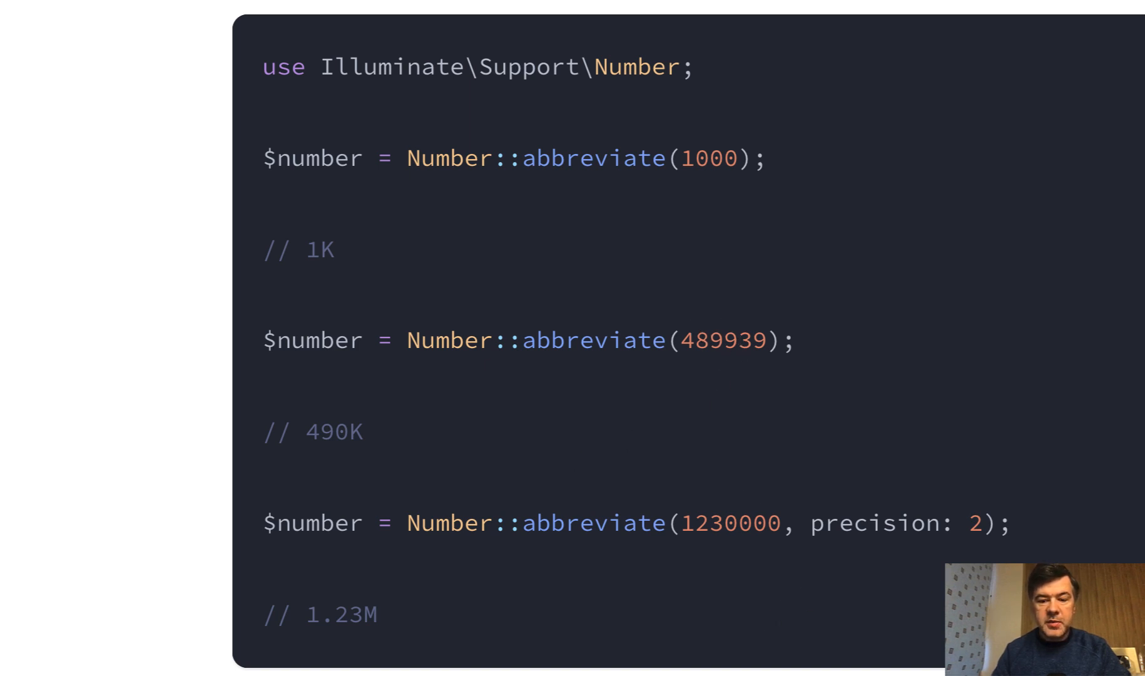
pyautogui.moveTo(419, 629)
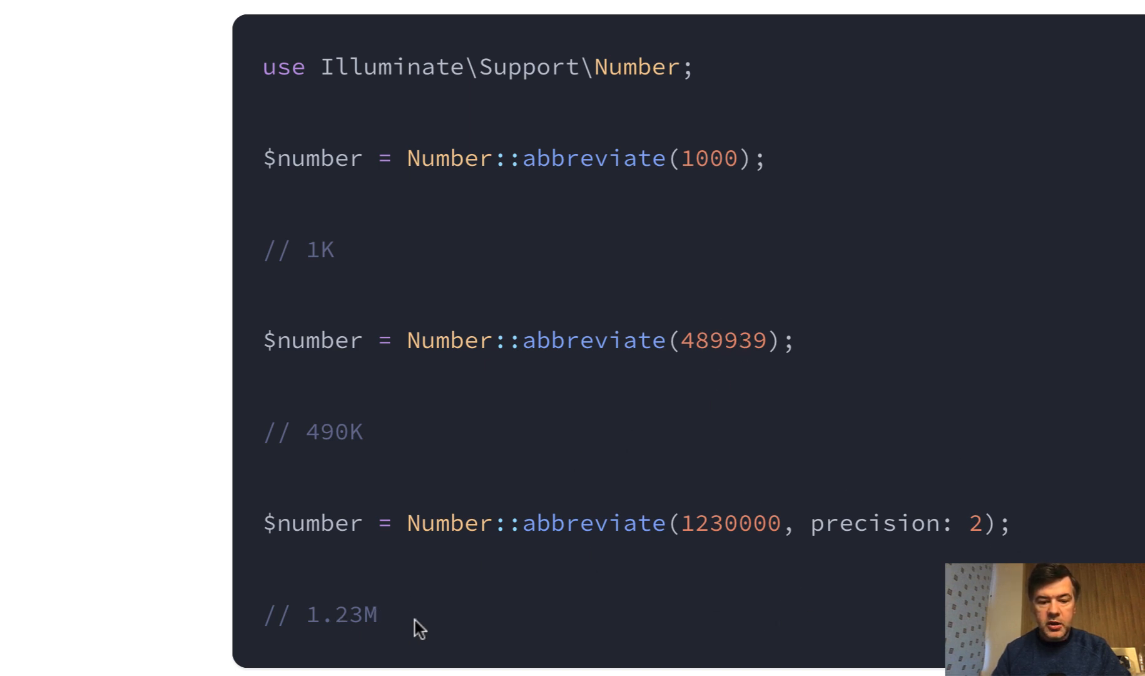
pyautogui.moveTo(110, 581)
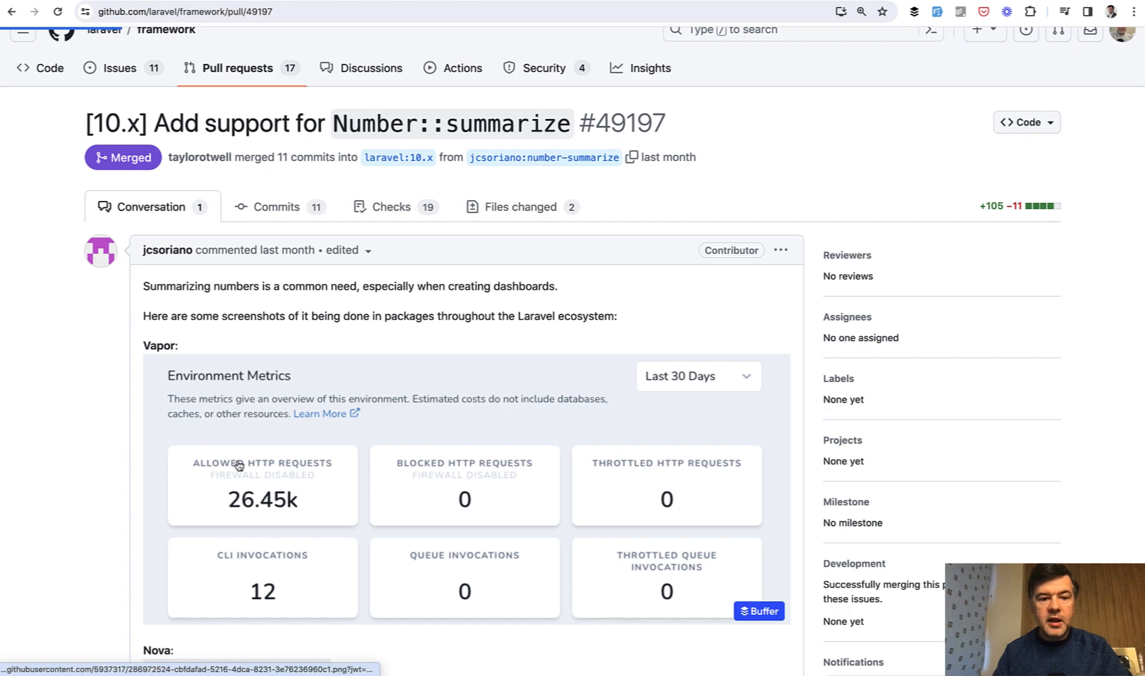
pyautogui.click(521, 207)
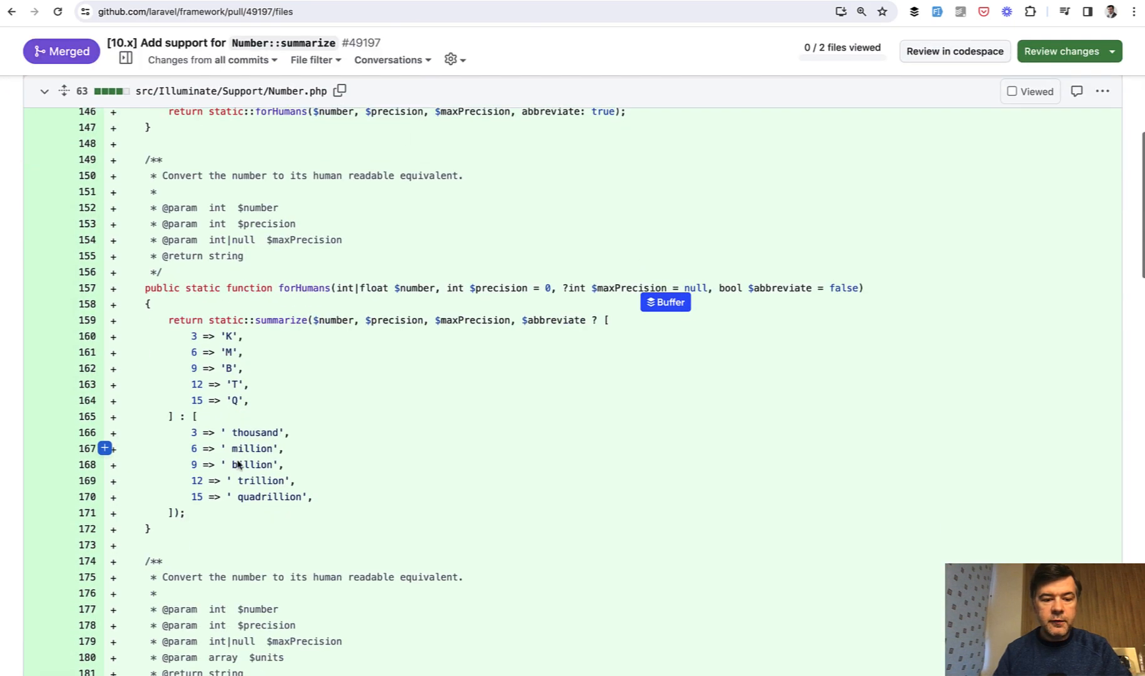
pyautogui.scroll(-3)
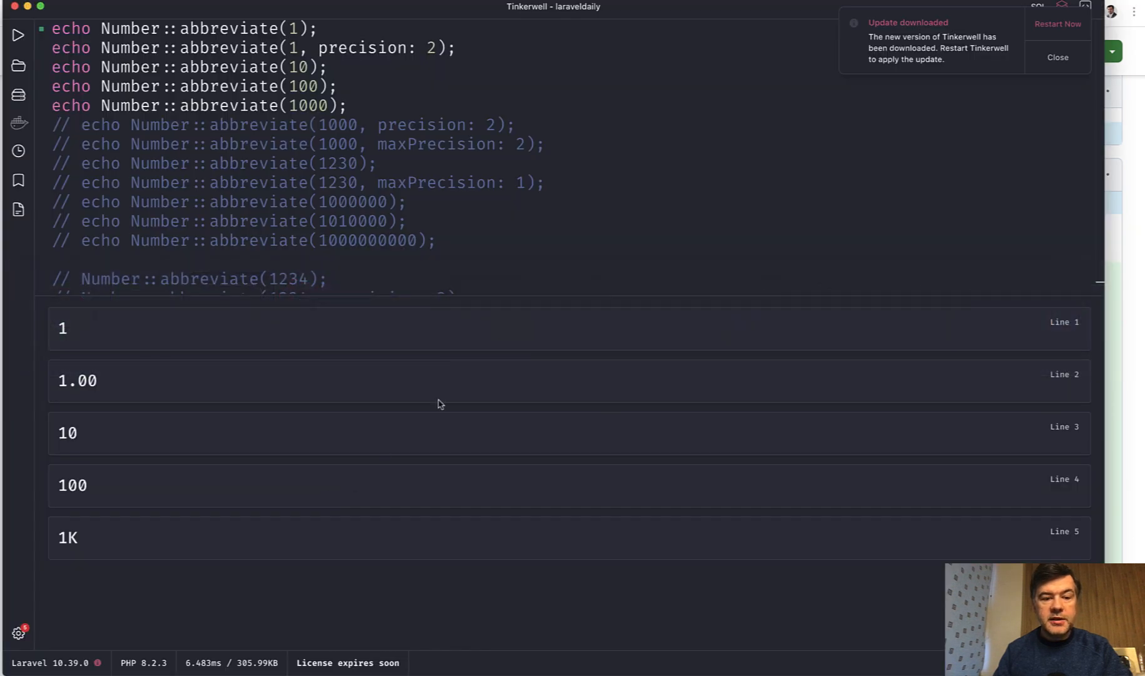
pyautogui.moveTo(358, 160)
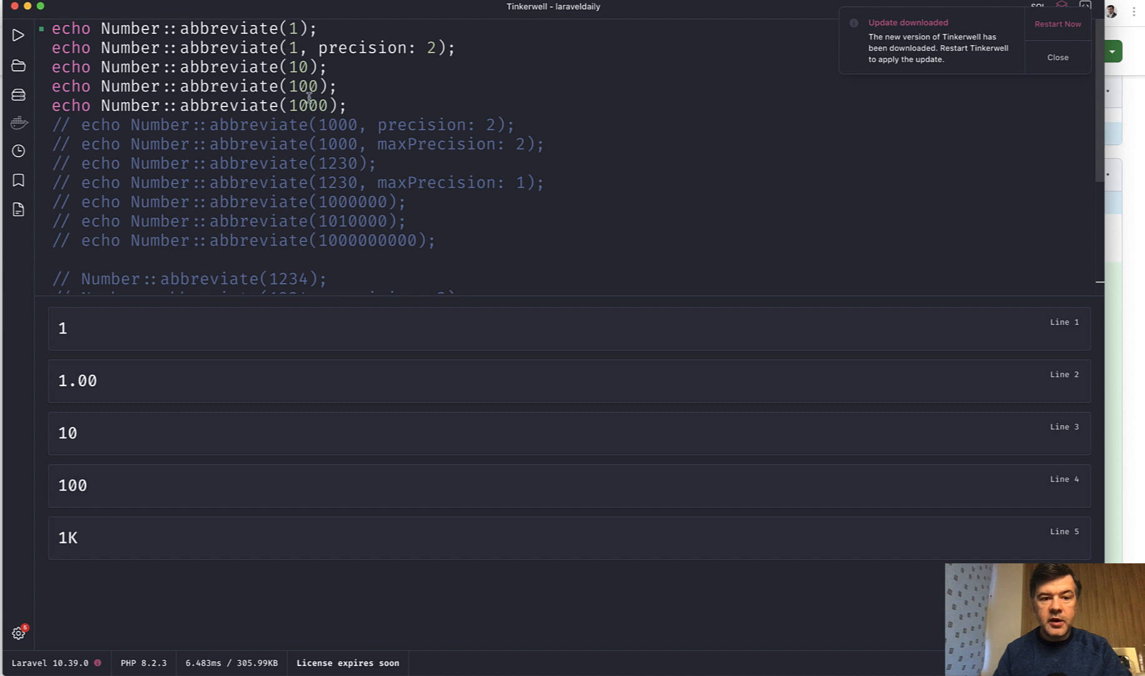
pyautogui.moveTo(418, 265)
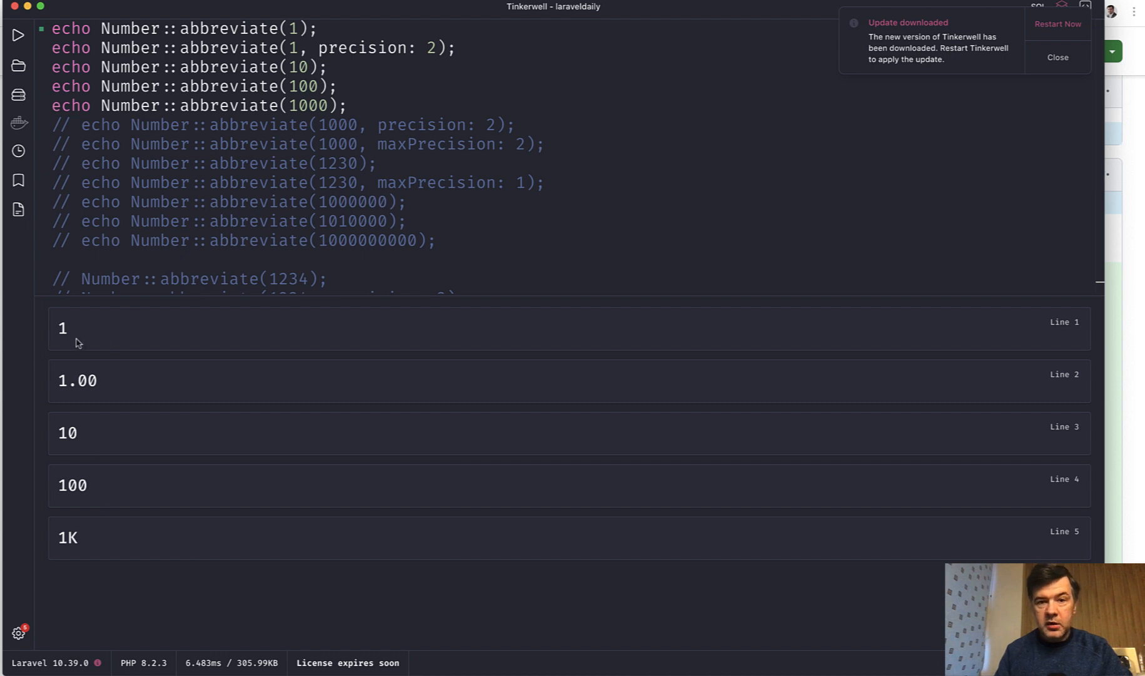
pyautogui.moveTo(471, 63)
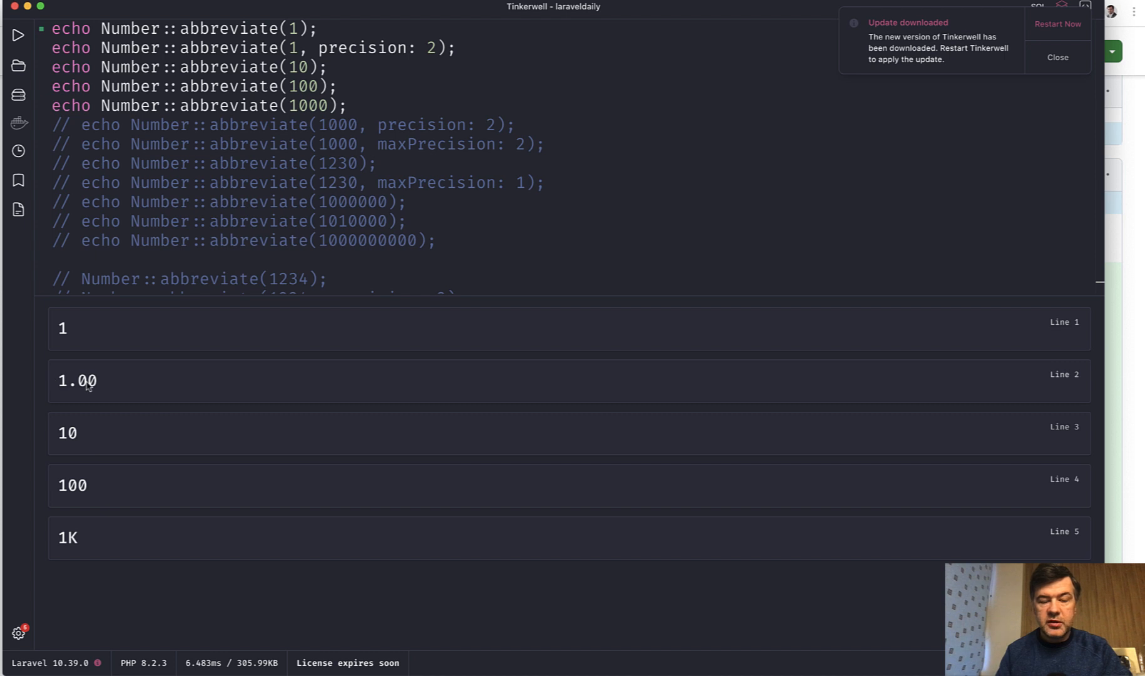
pyautogui.moveTo(117, 389)
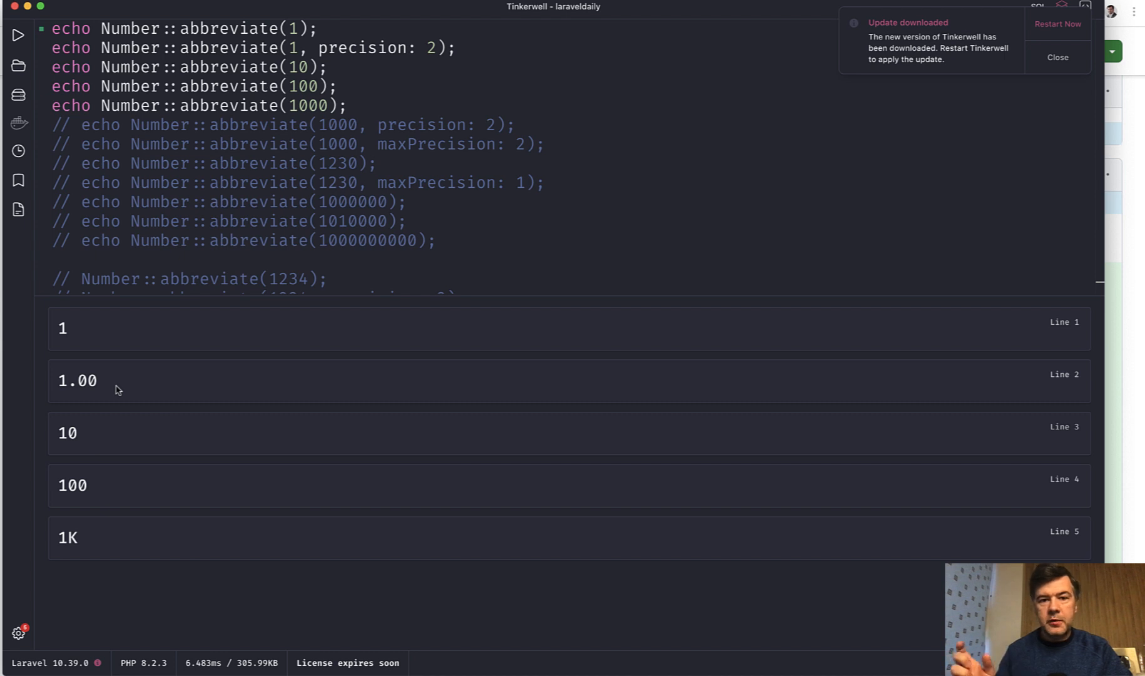
pyautogui.moveTo(203, 113)
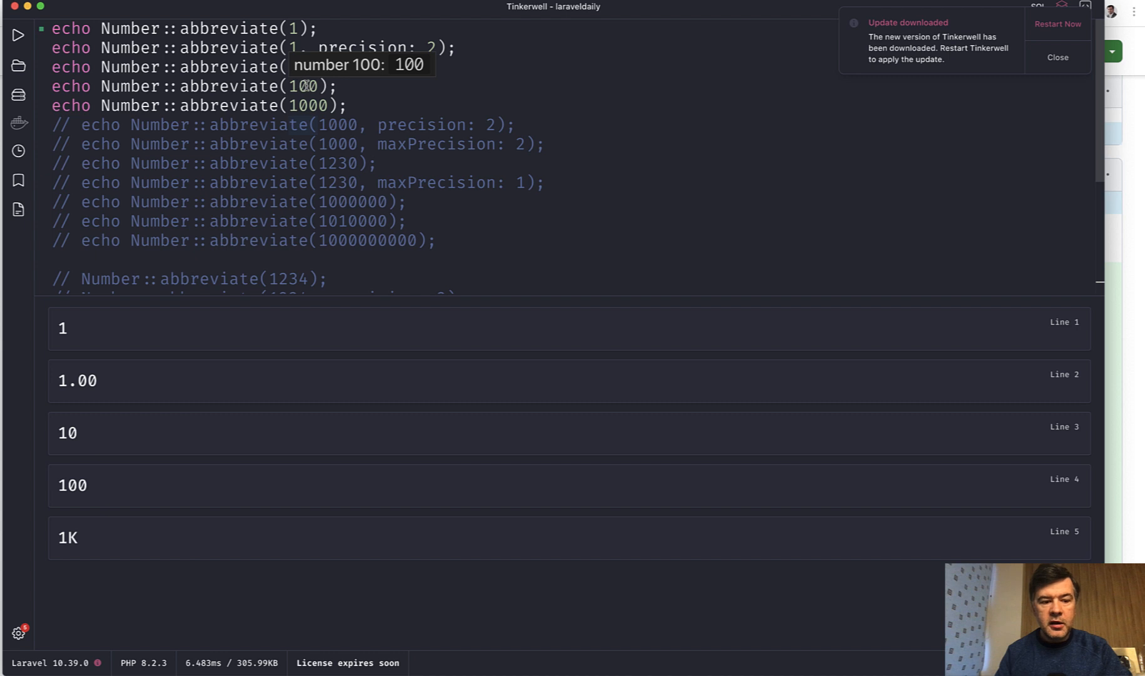
pyautogui.moveTo(168, 365)
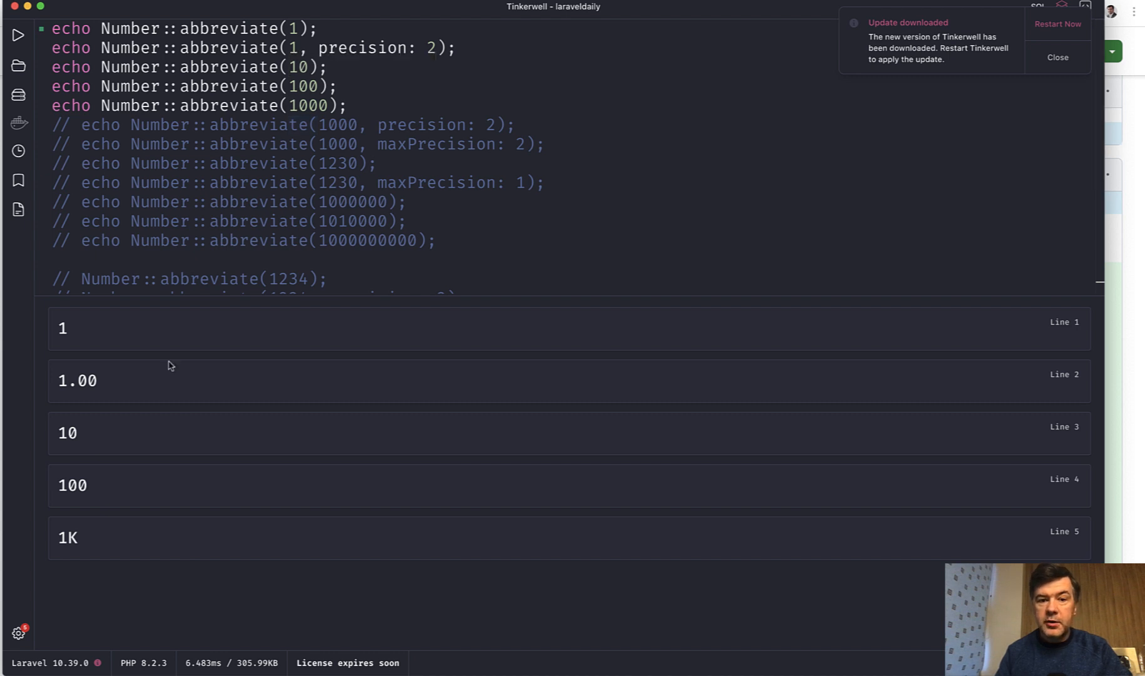
# Step: Start editing to uncomment the next abbreviate example, abbreviate(1000, precision: 2)
pyautogui.click(348, 105)
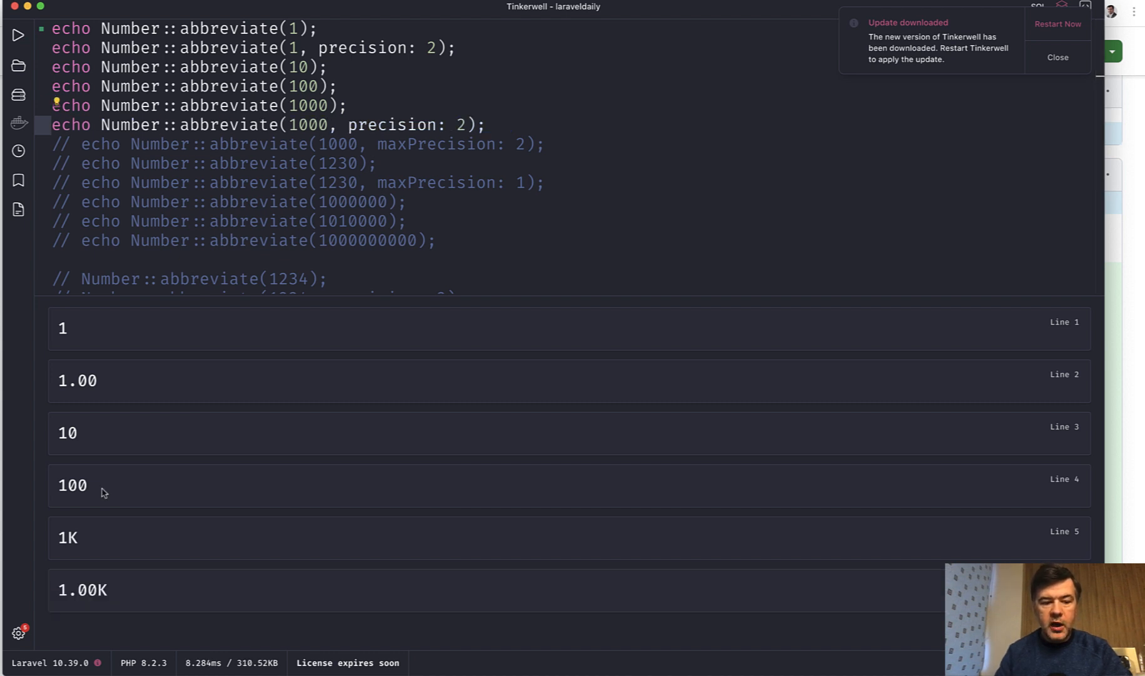
pyautogui.moveTo(107, 598)
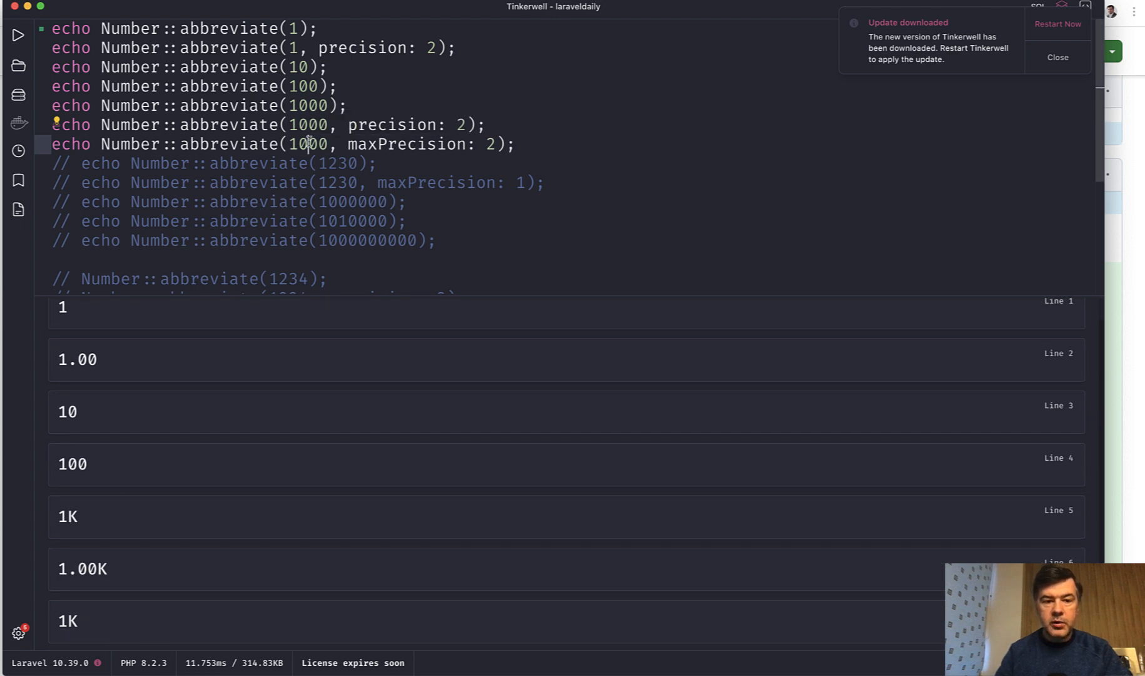
# Step: Change 1000 to 1100 so precision 2 and maxPrecision 2 give 1.10K and 1.1K
pyautogui.write('1')
pyautogui.click(269, 124)
pyautogui.write('1')
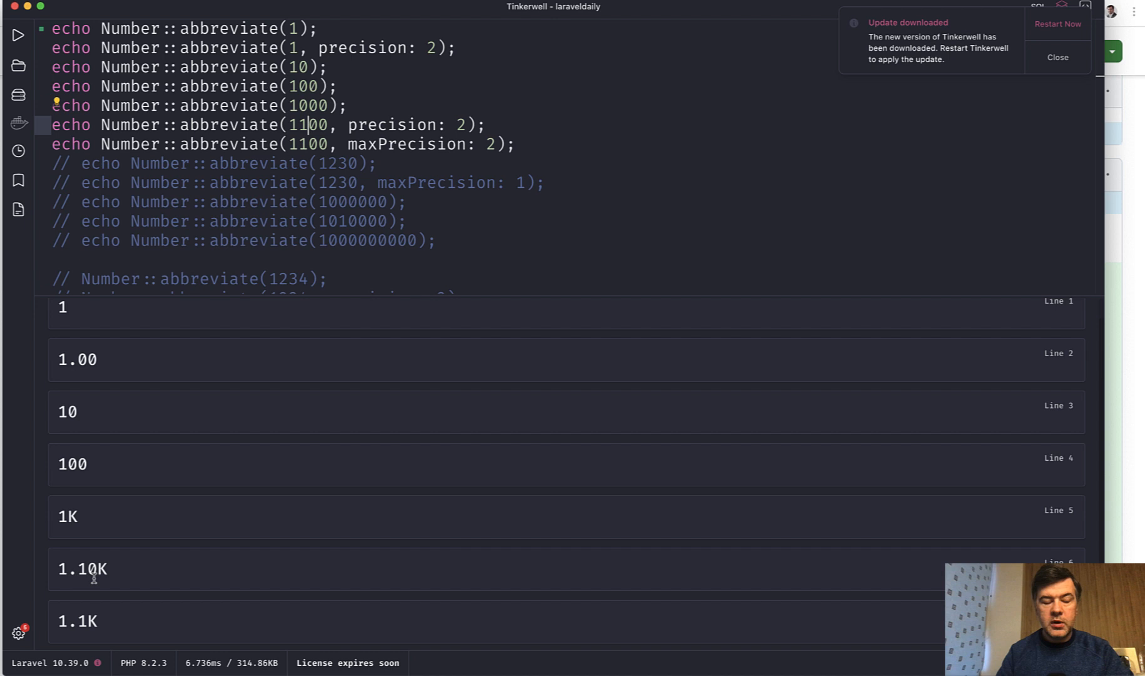
pyautogui.moveTo(107, 557)
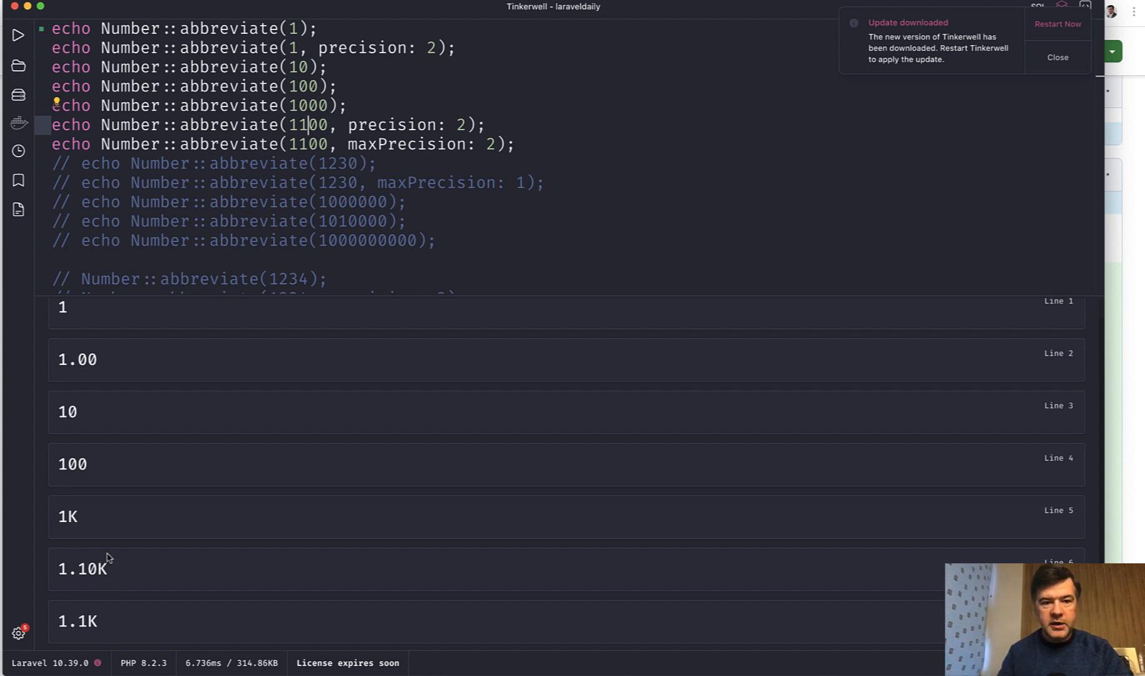
pyautogui.moveTo(57, 629)
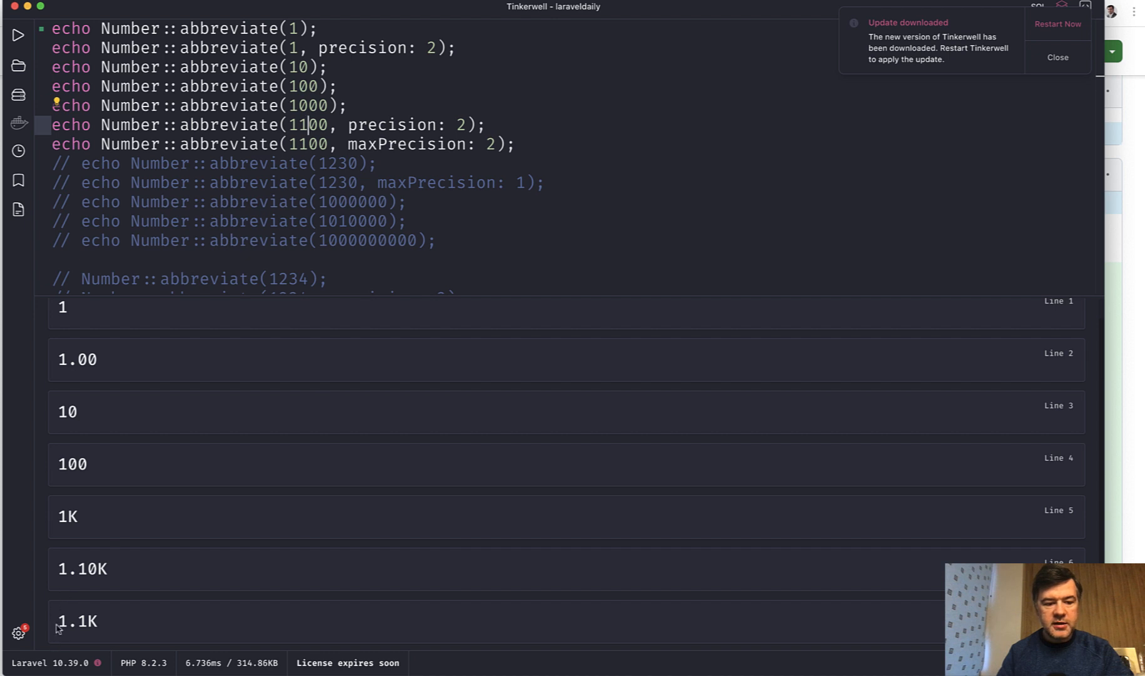
pyautogui.moveTo(75, 621)
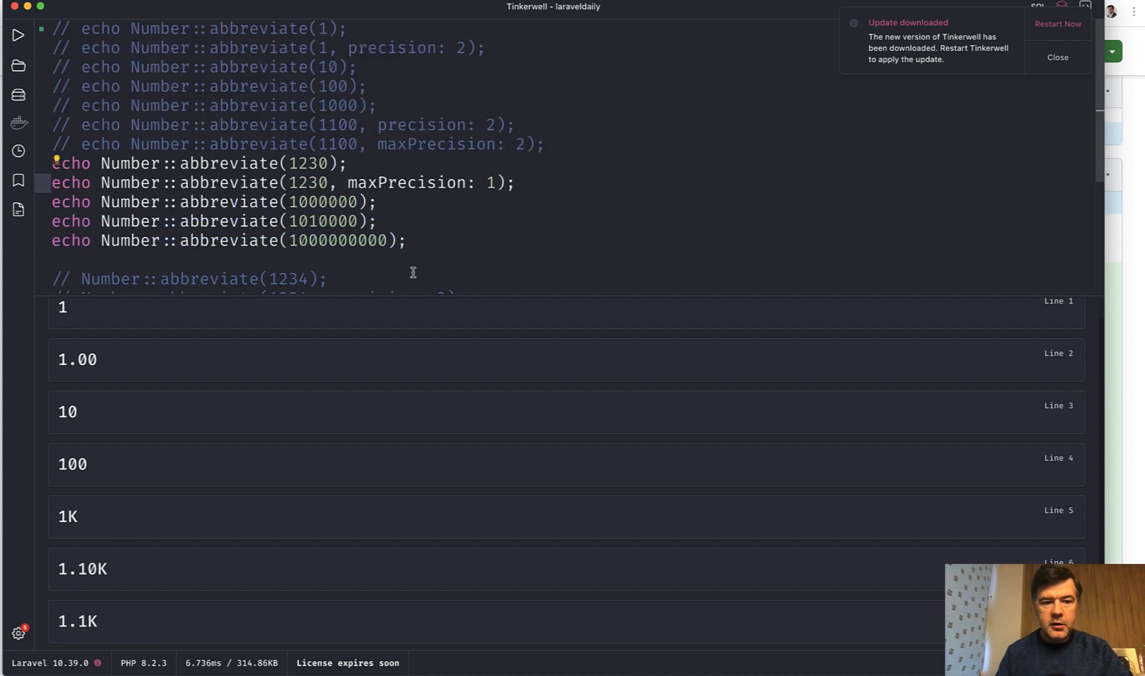
pyautogui.moveTo(353, 254)
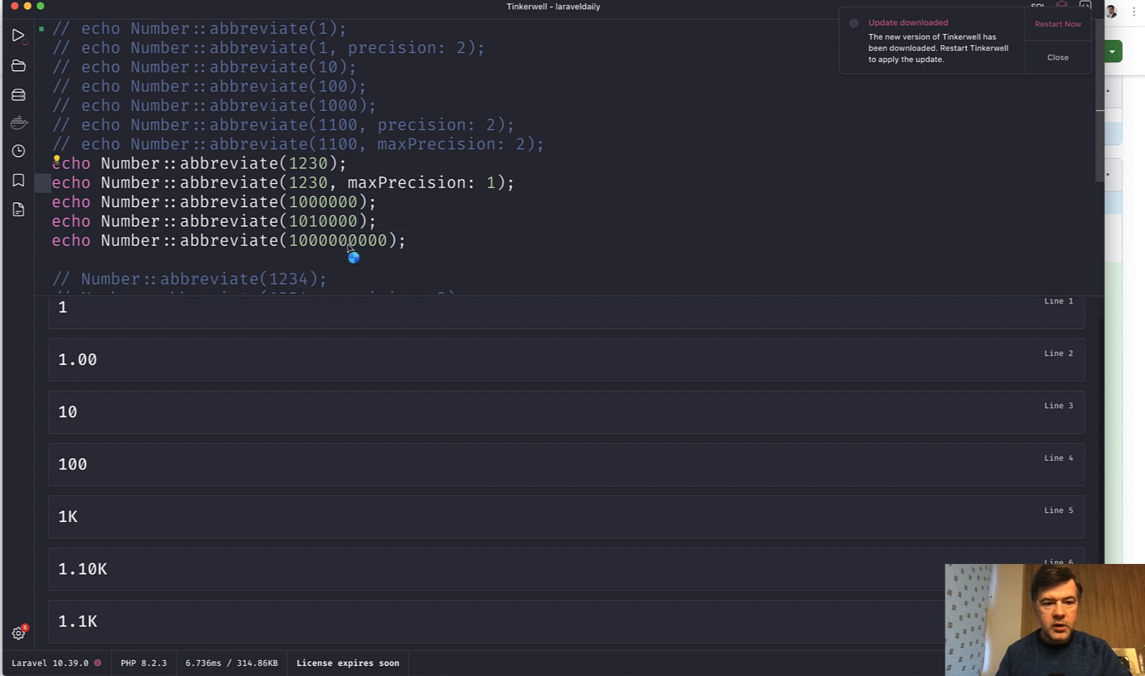
# Step: Add ', precision: 2' to the abbreviate(1010000) call
pyautogui.scroll(-3)
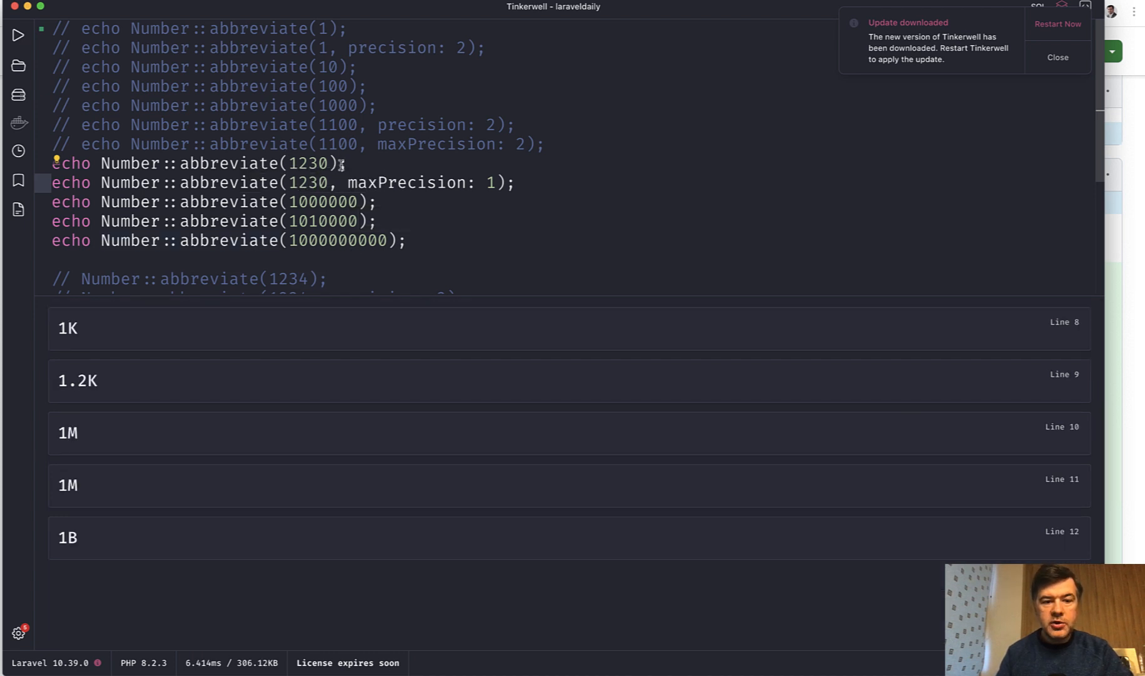
pyautogui.moveTo(139, 338)
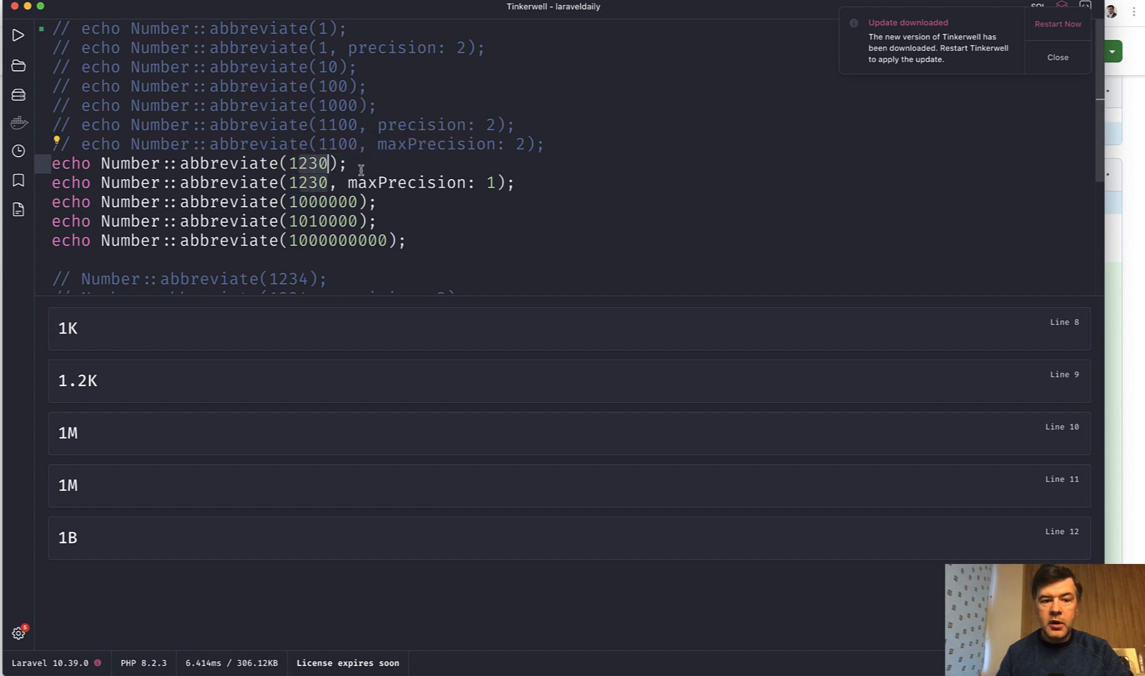
pyautogui.moveTo(474, 189)
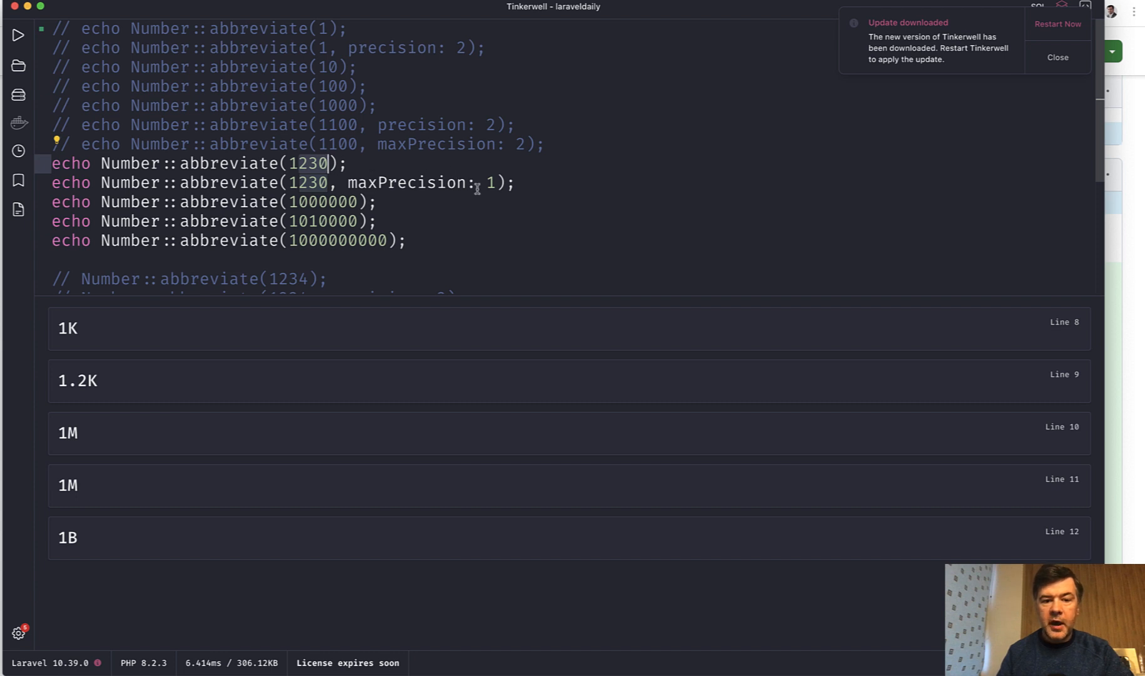
pyautogui.moveTo(78, 387)
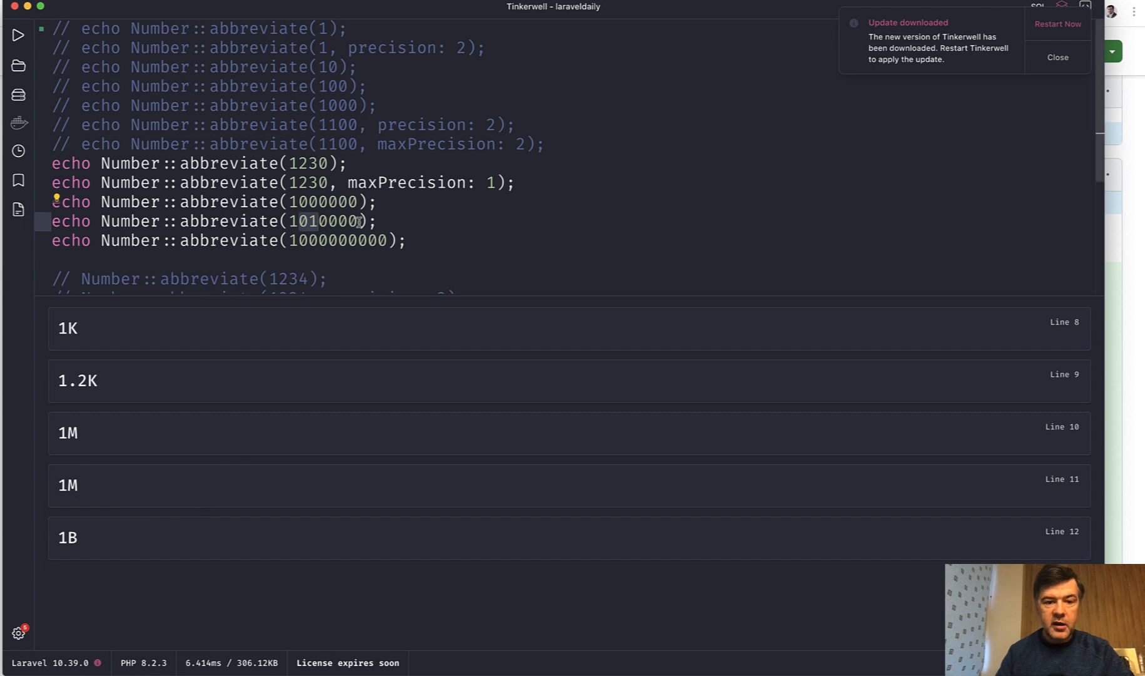
pyautogui.write(', precision:')
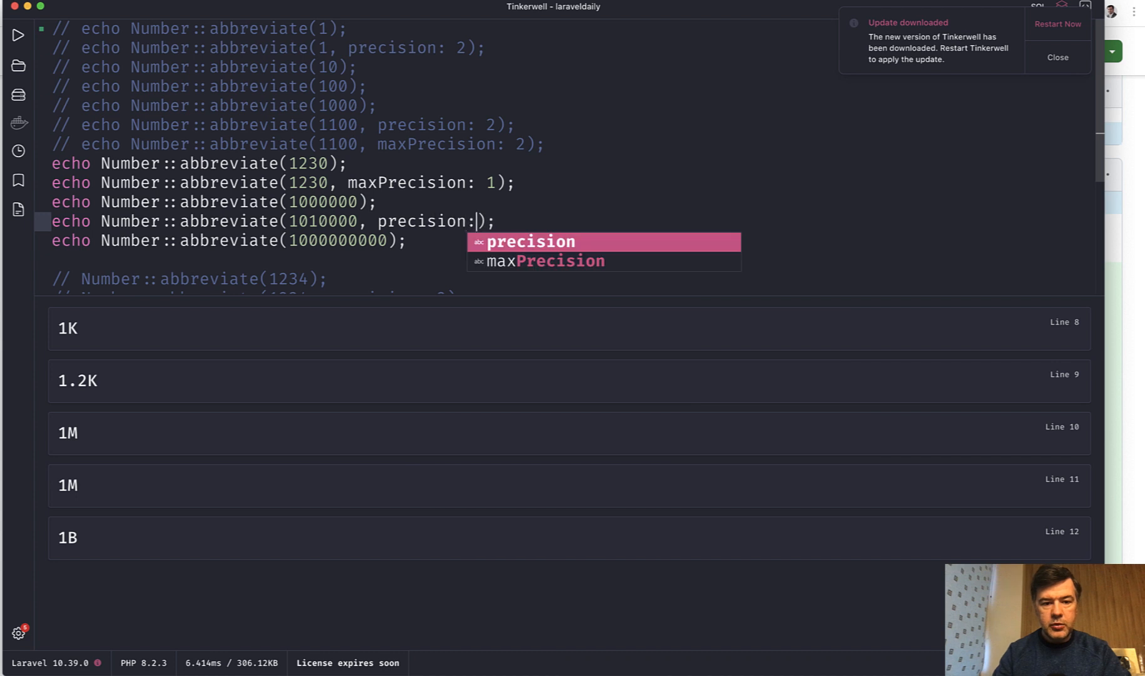
pyautogui.write('2')
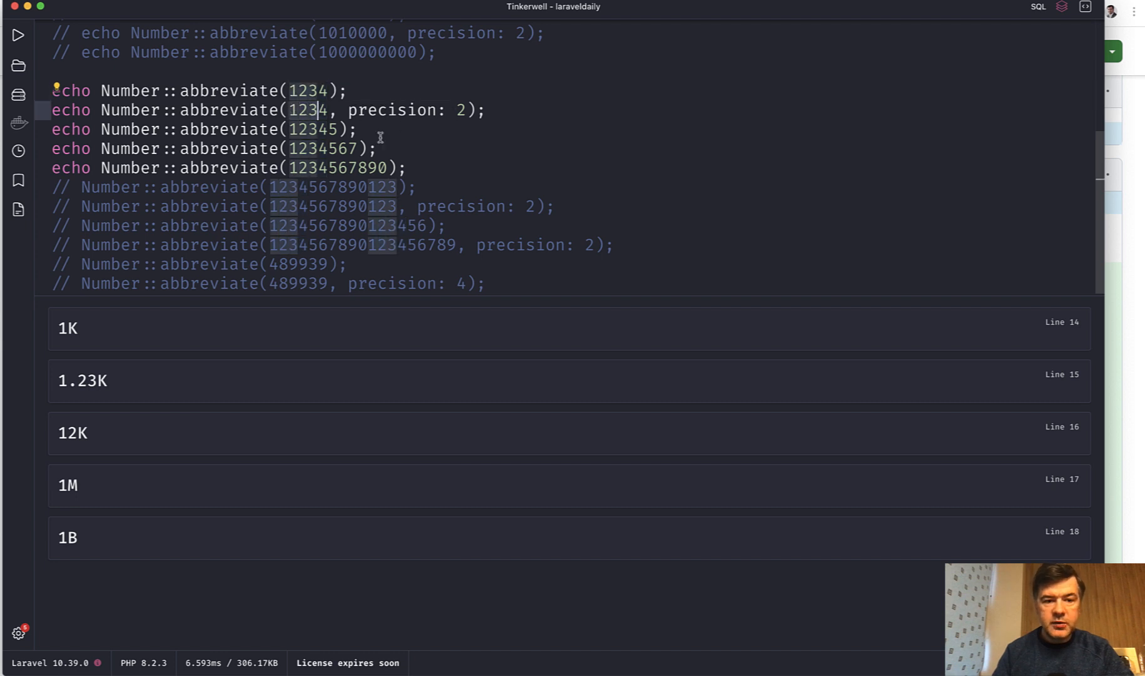
pyautogui.moveTo(311, 128)
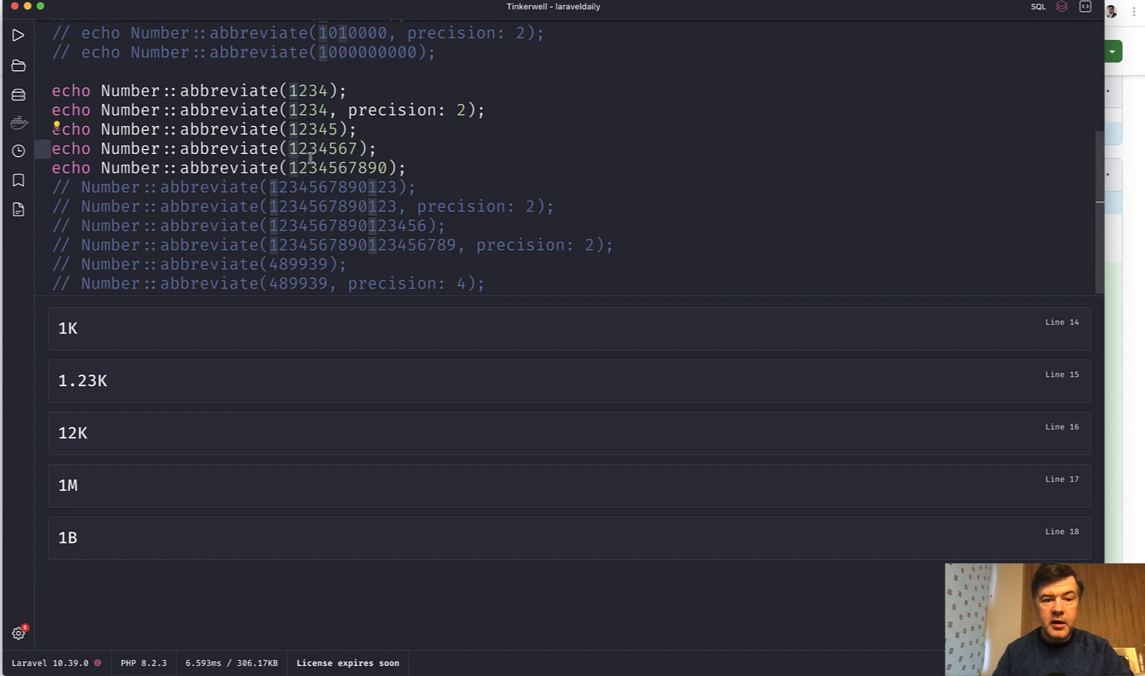
pyautogui.moveTo(357, 149)
pyautogui.write('echo')
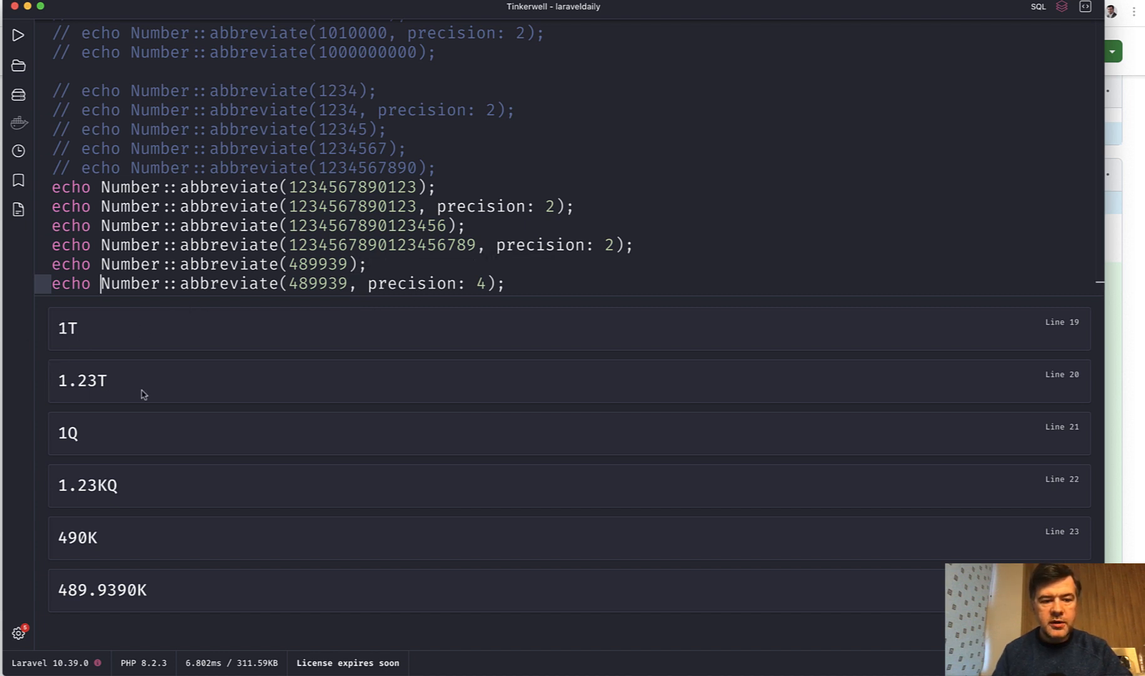
pyautogui.moveTo(264, 443)
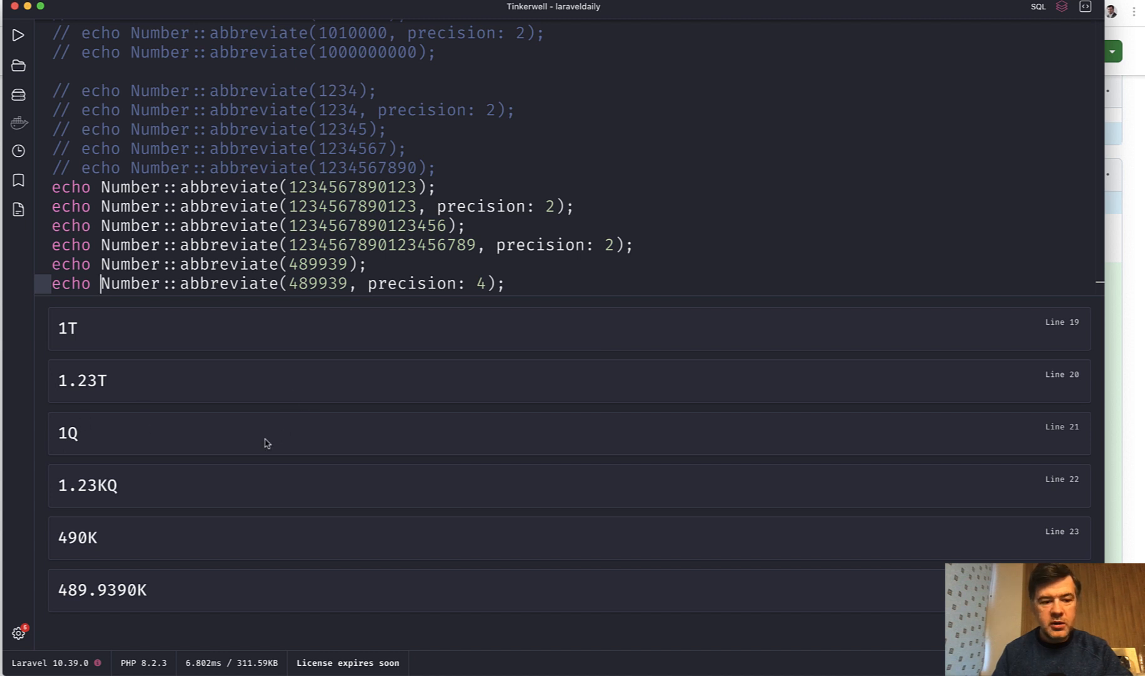
pyautogui.moveTo(62, 484)
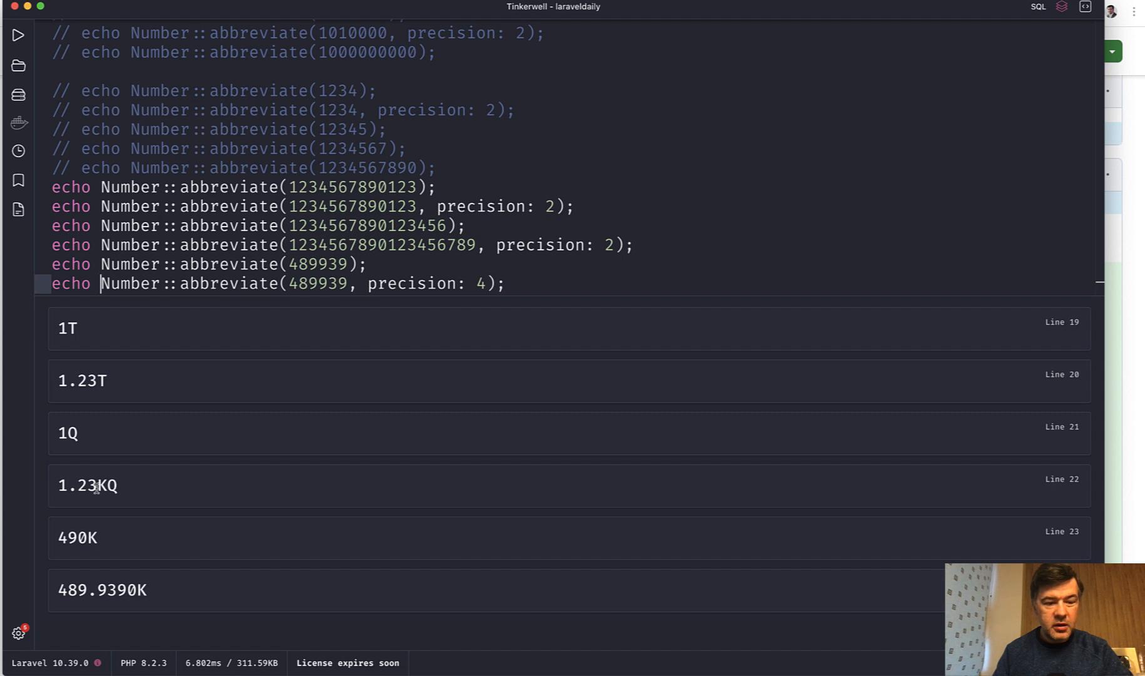
pyautogui.moveTo(256, 500)
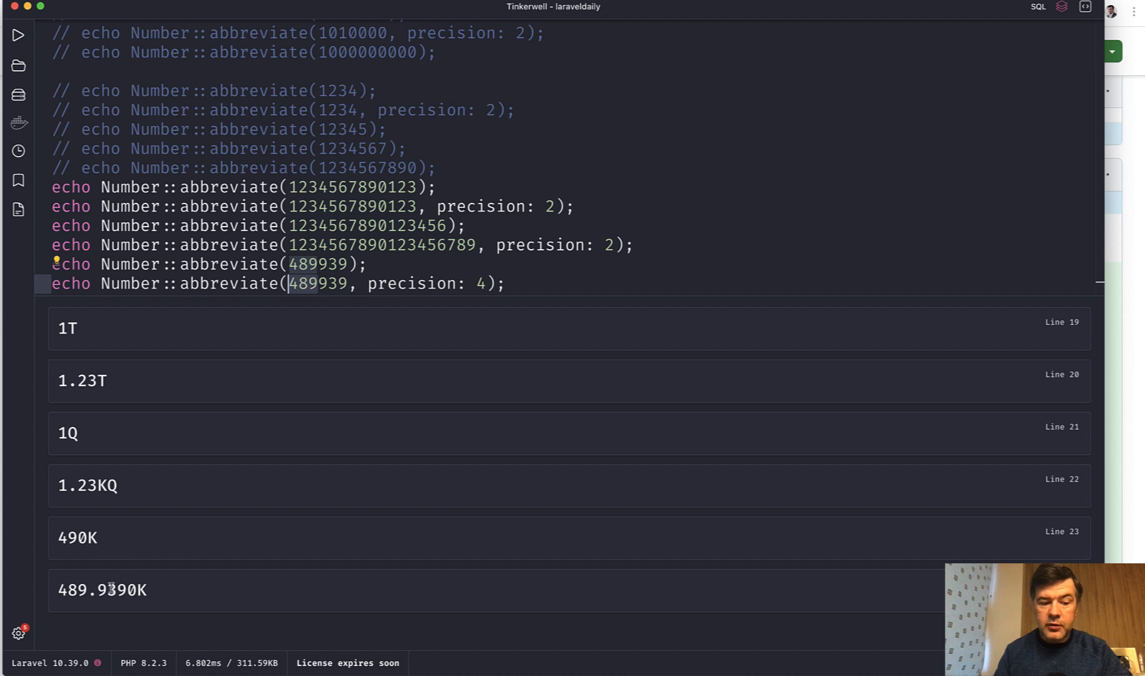
pyautogui.moveTo(317, 284)
pyautogui.write('2')
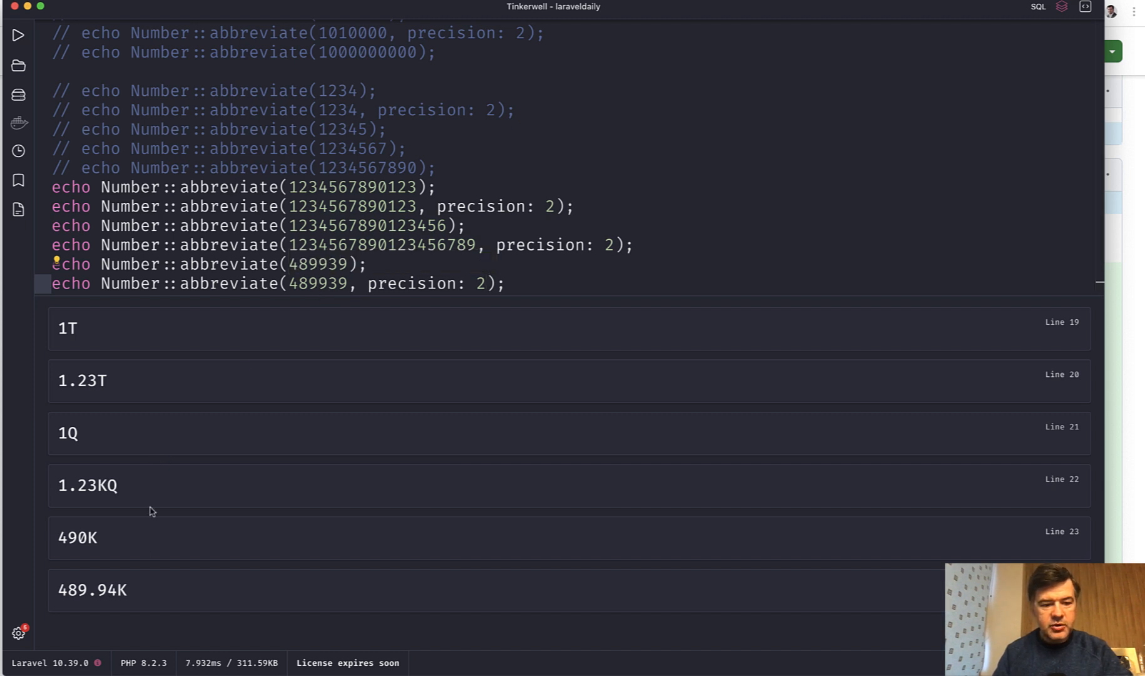
pyautogui.moveTo(189, 607)
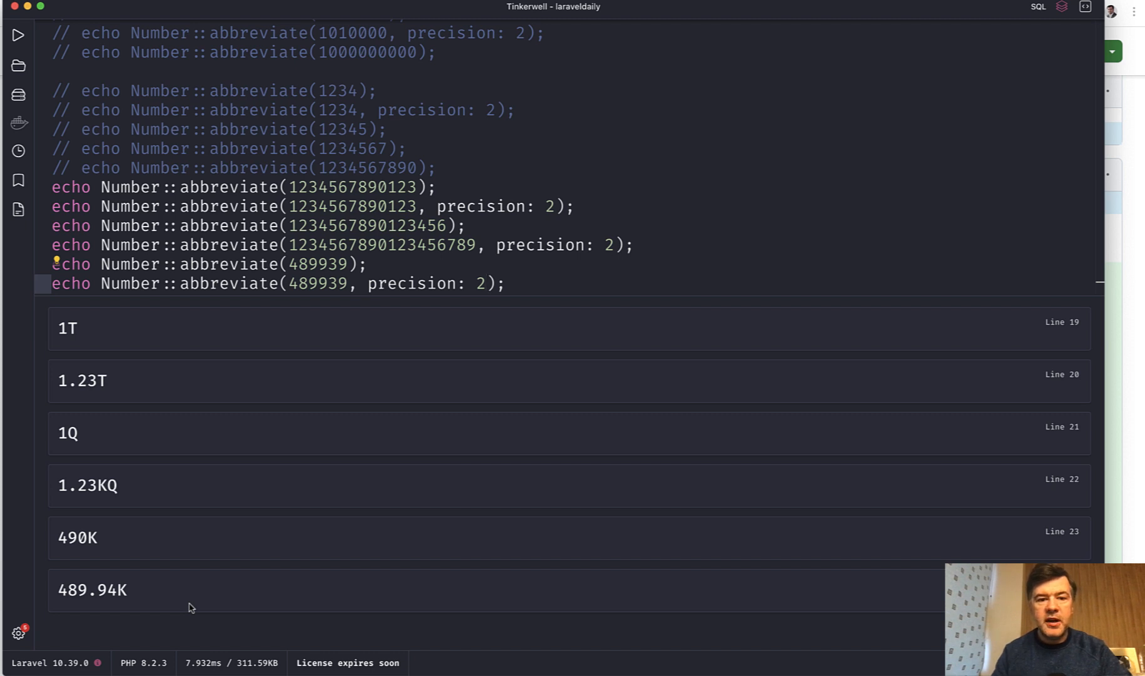
# Step: Change precision: 4 to precision: 2 on the 489939 line so it outputs 489.94K
pyautogui.click(487, 284)
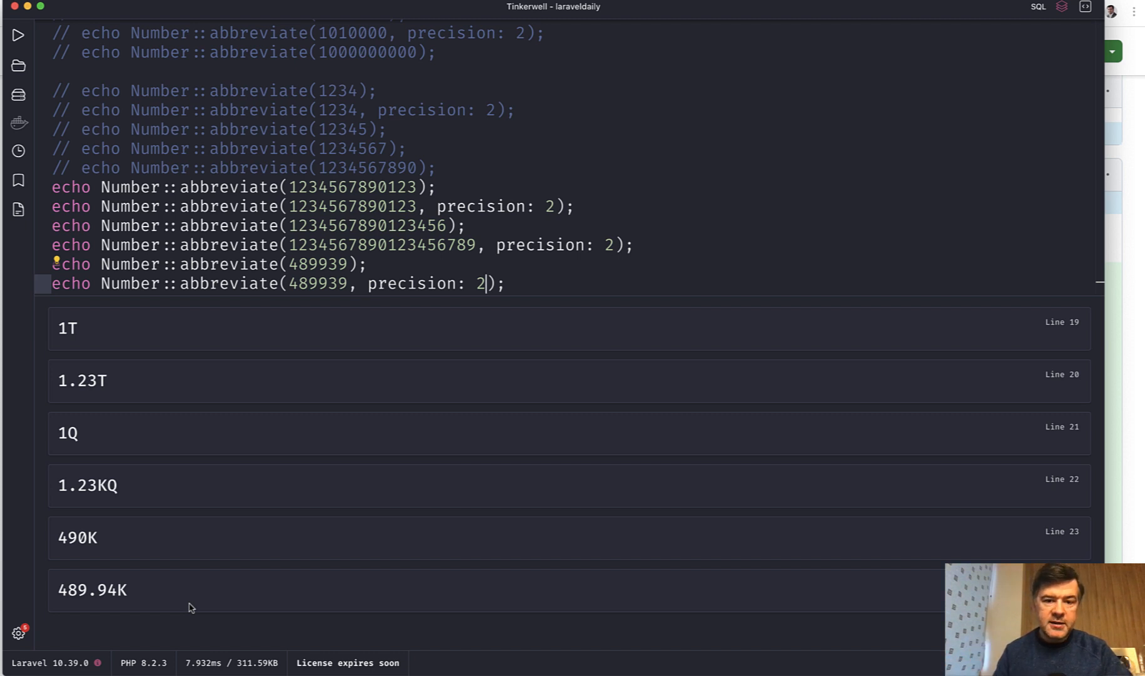
pyautogui.moveTo(654, 266)
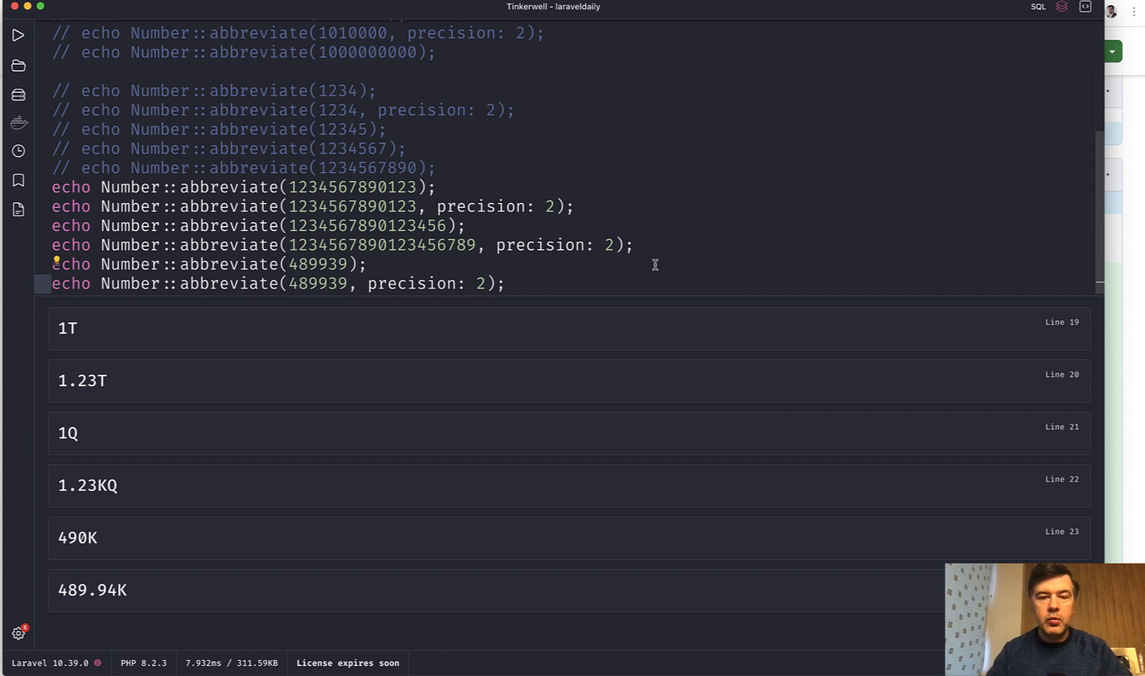
pyautogui.click(484, 284)
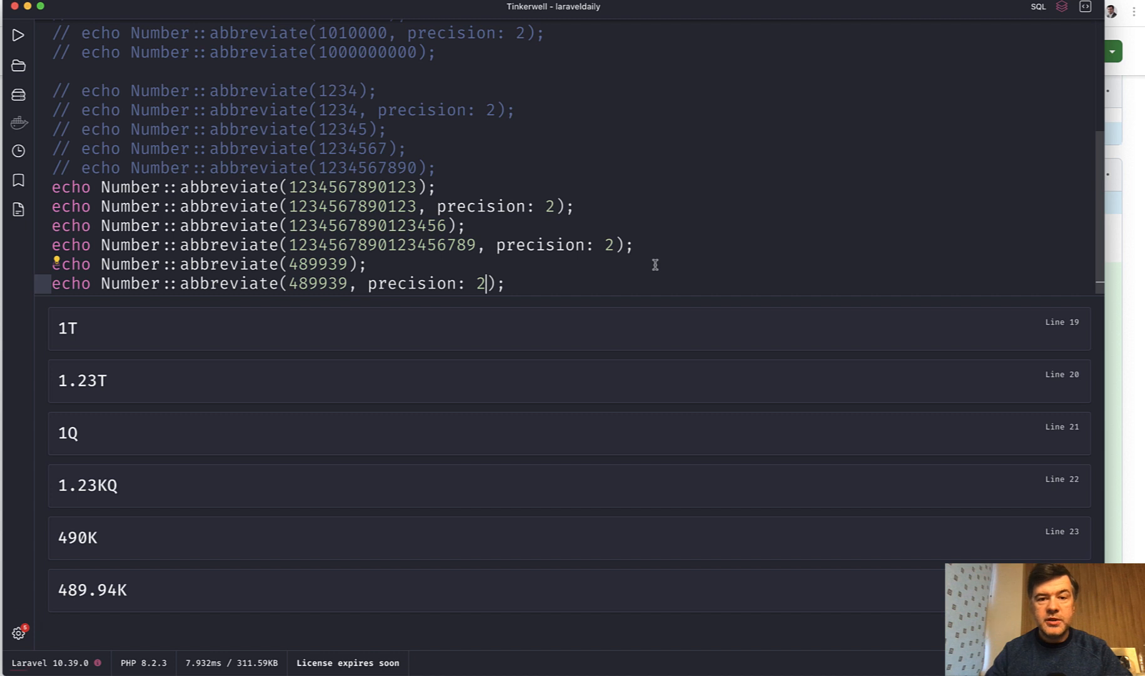